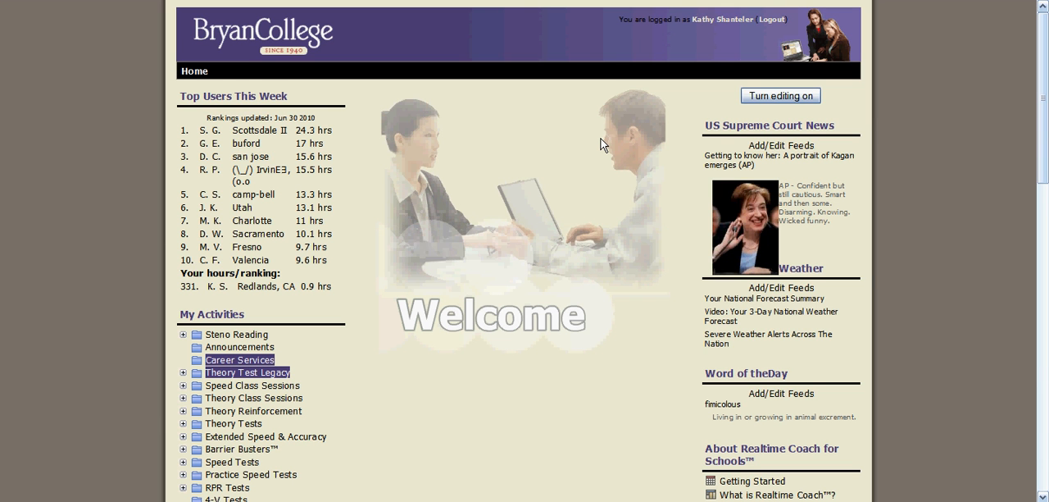
mouse_move(593, 147)
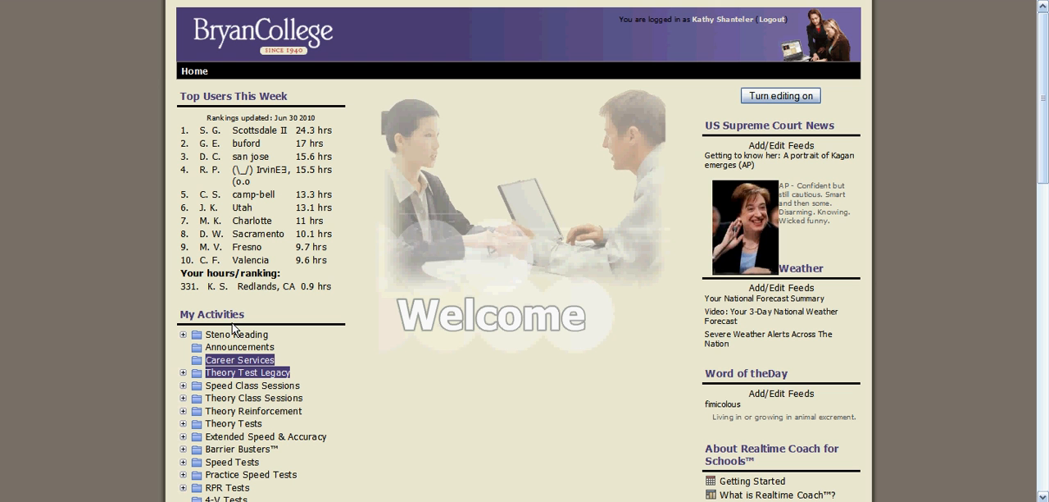
mouse_move(237, 413)
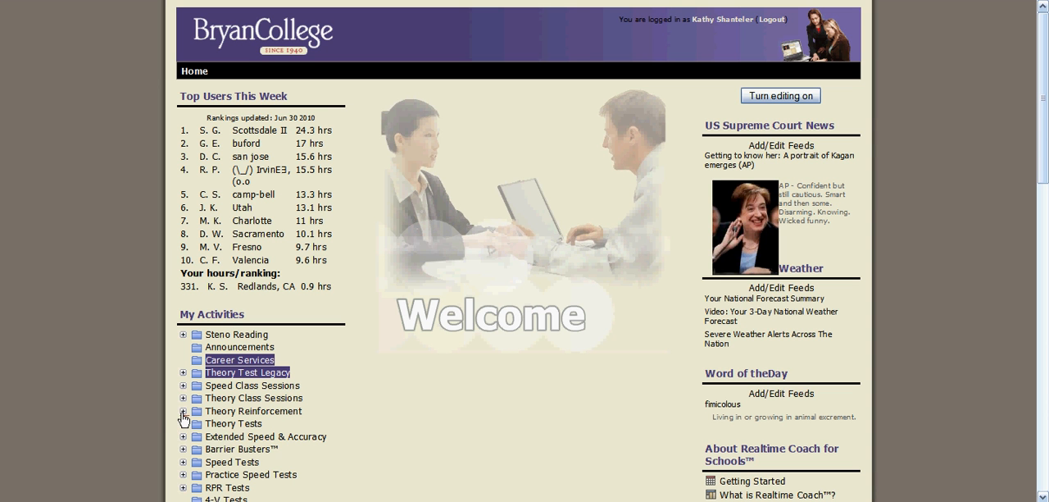
- Expand Theory Reinforcement to list Theory Lessons 1-10, 11-20, 21-30 and 31-40
click(184, 410)
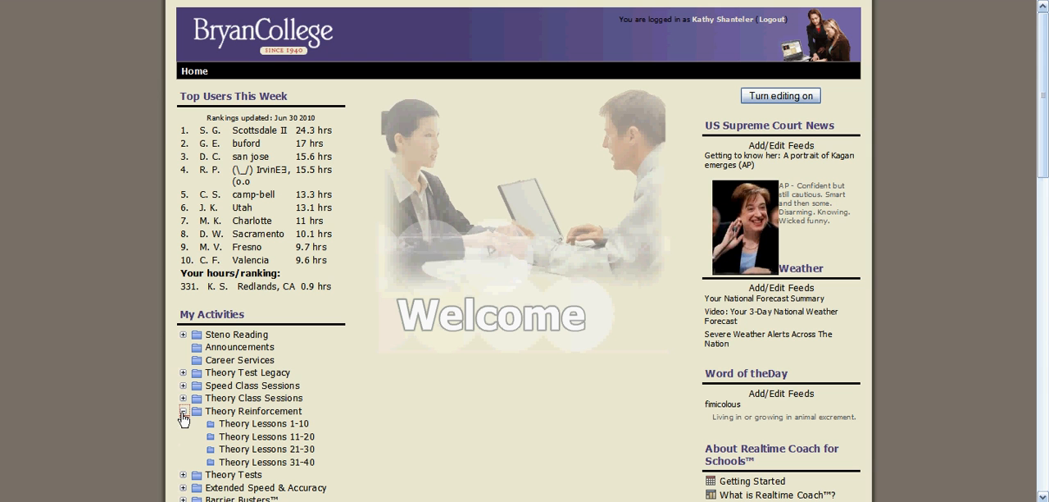
mouse_move(347, 423)
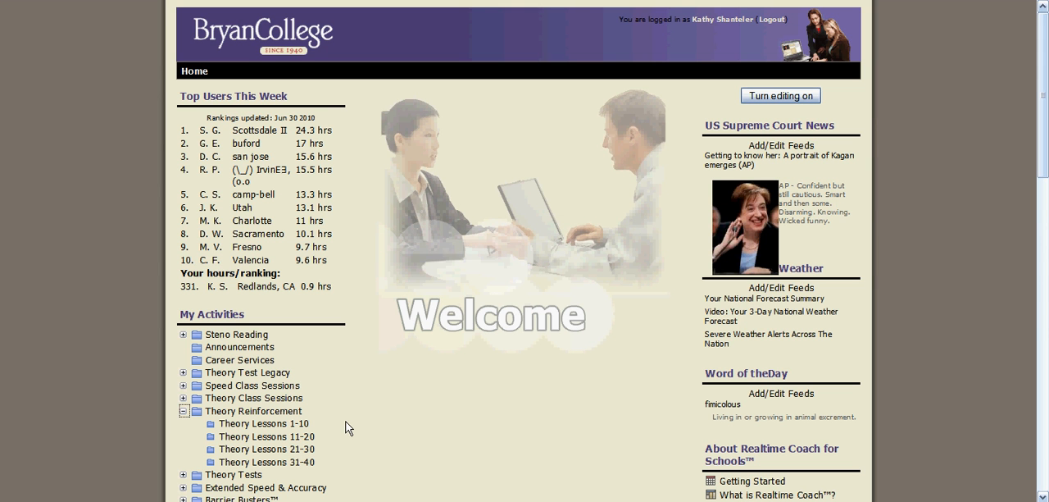
mouse_move(265, 450)
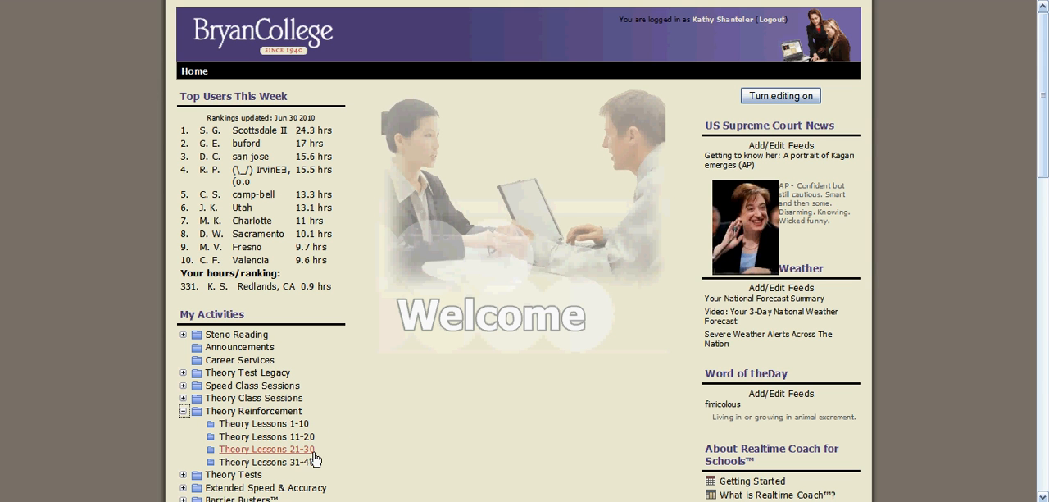
mouse_move(332, 433)
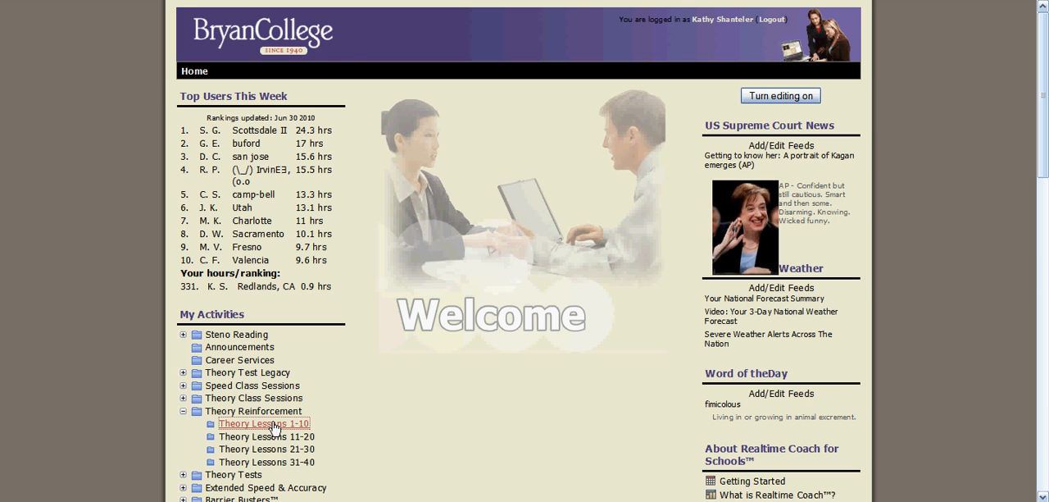
- Show the Theory Lessons 1-10 page scrolled to the Lesson 8 Keyboard--Initial Multi exercises
click(264, 423)
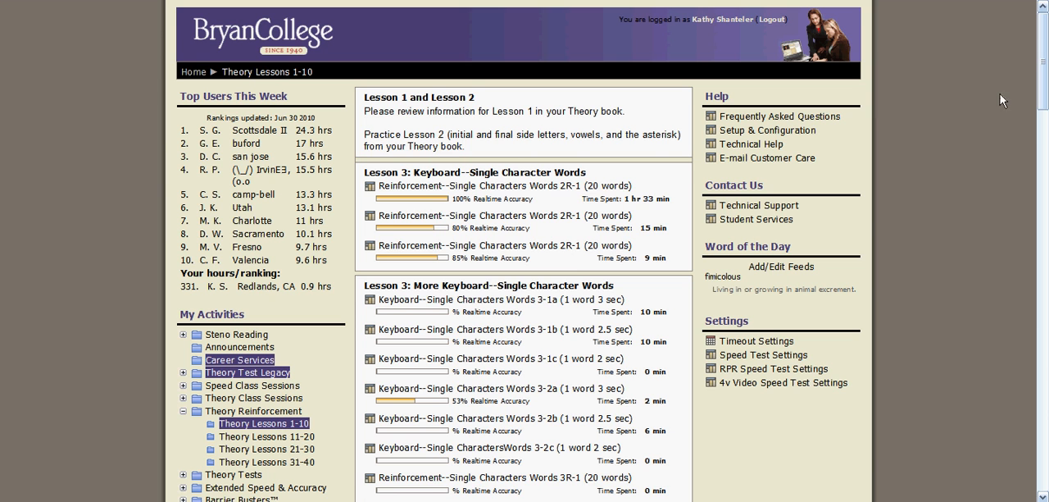
scroll(down, 3)
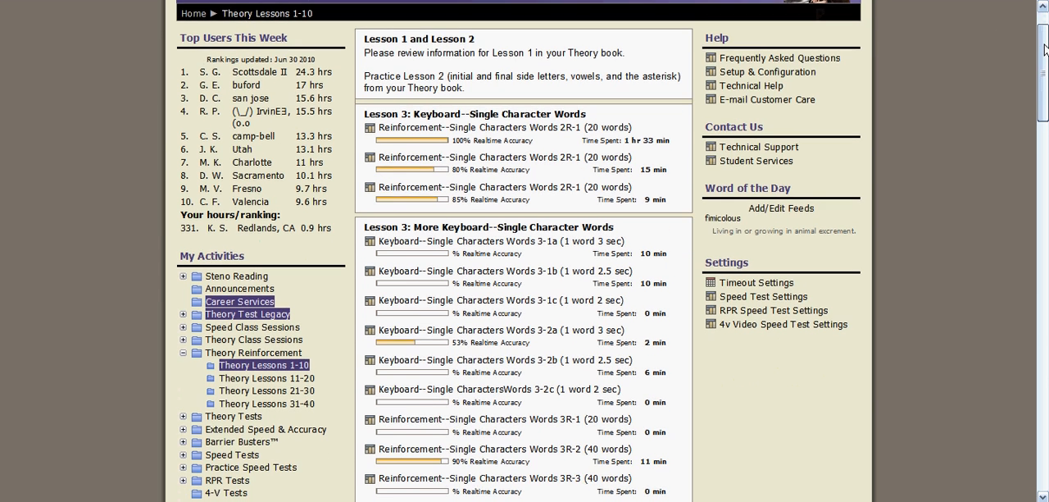
scroll(down, 3)
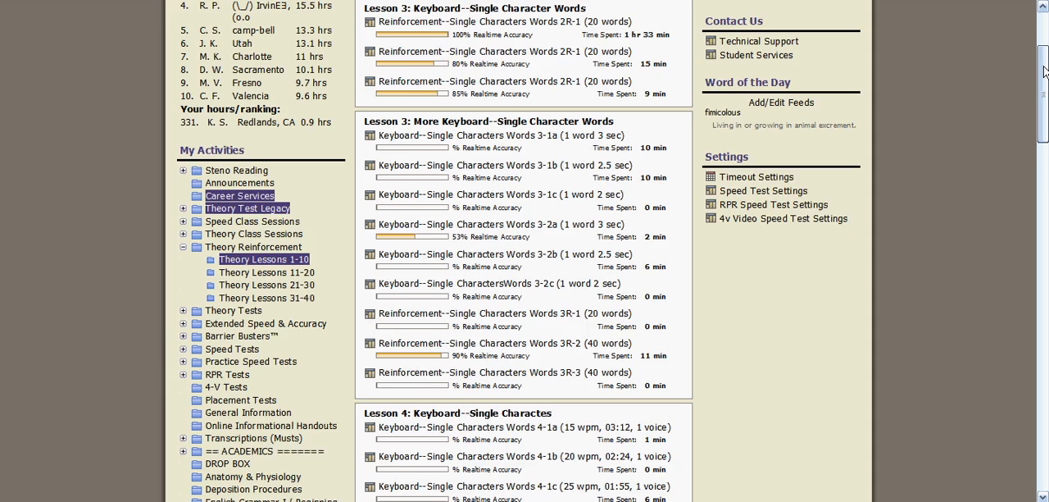
scroll(down, 3)
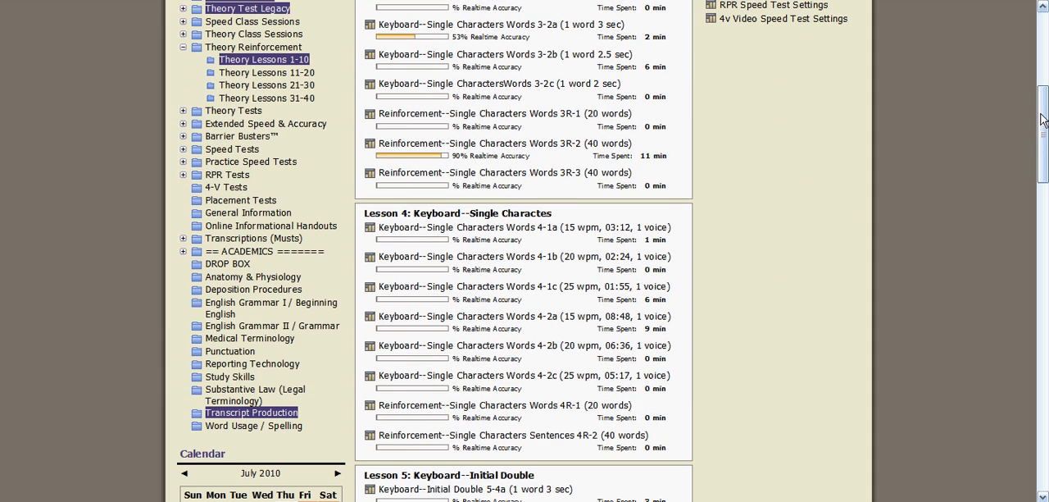
scroll(up, 3)
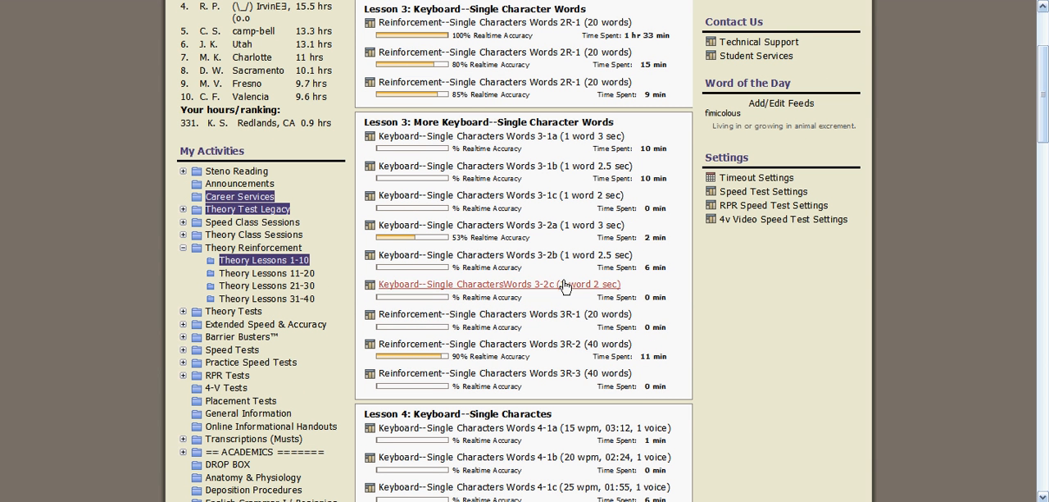
scroll(down, 3)
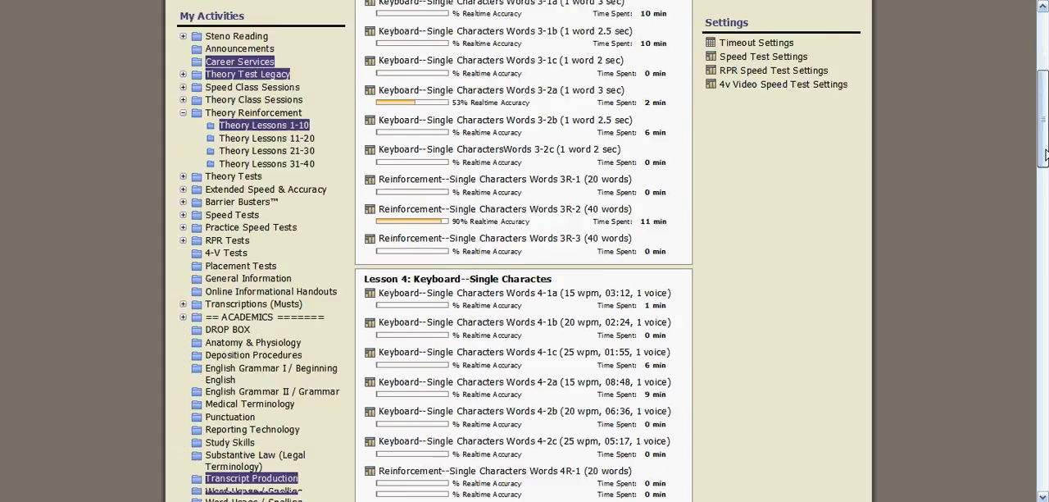
scroll(down, 3)
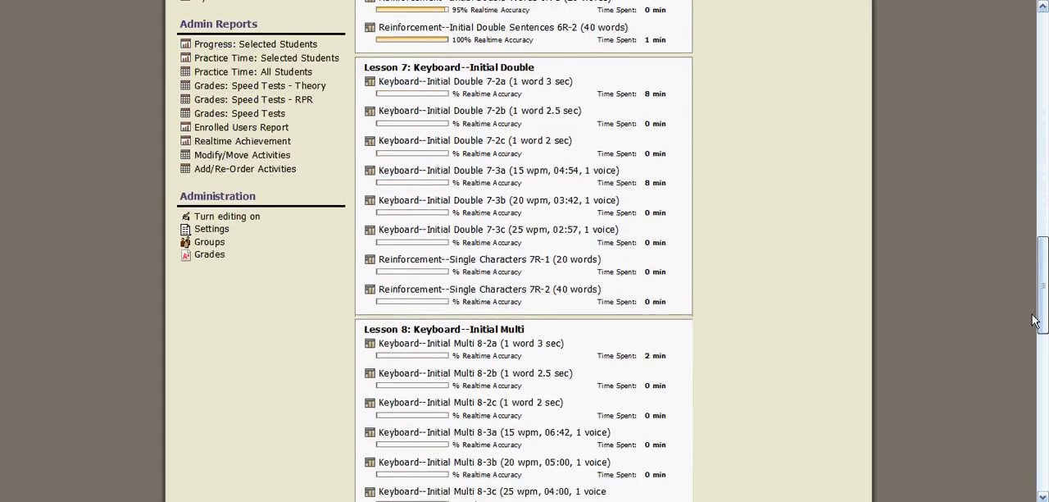
scroll(down, 3)
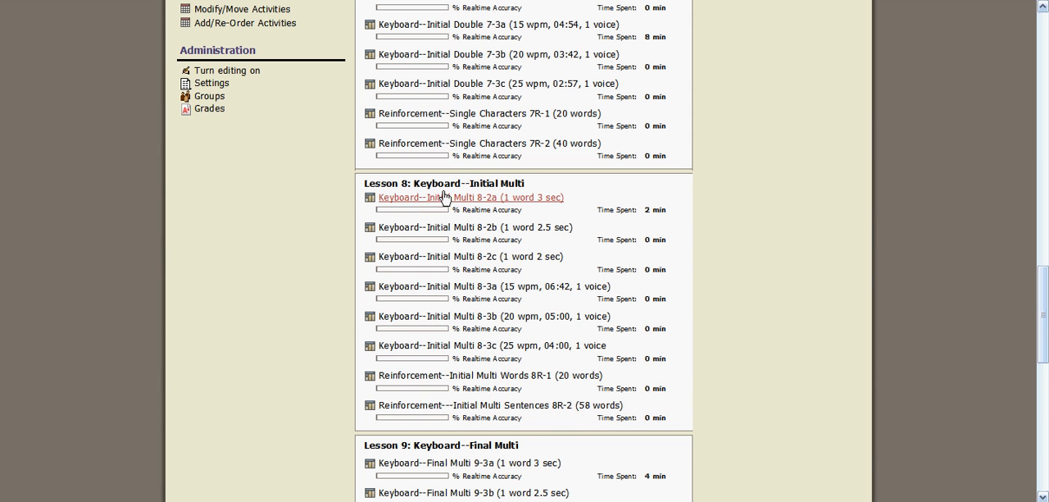
mouse_move(581, 222)
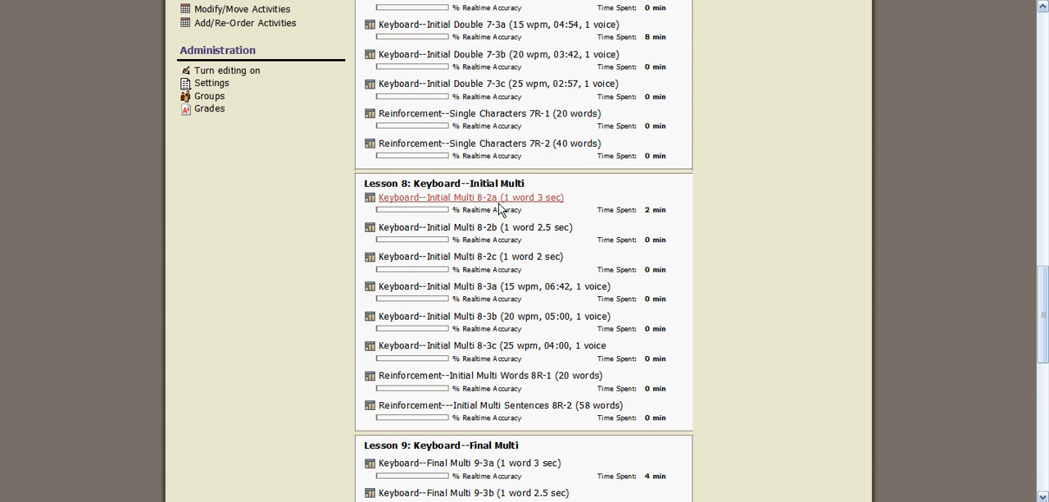
mouse_move(400, 255)
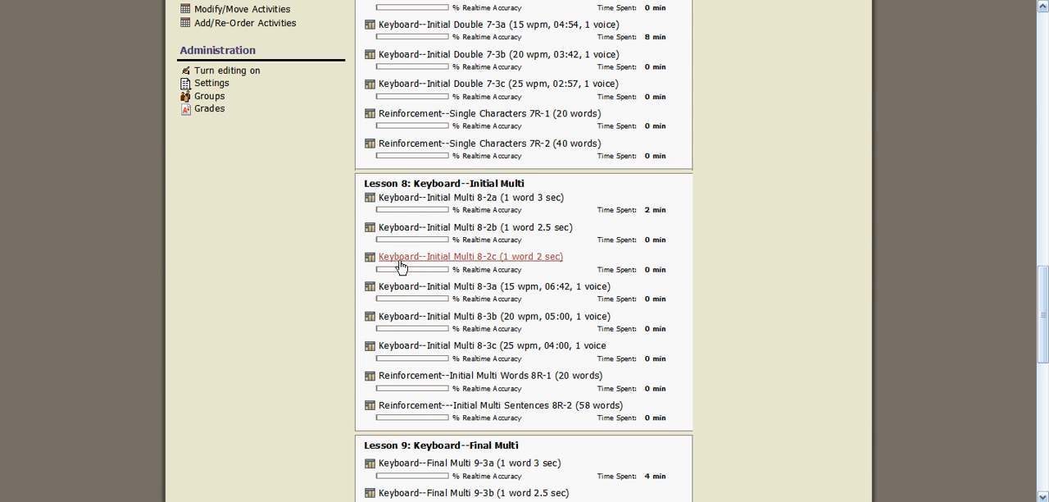
mouse_move(429, 197)
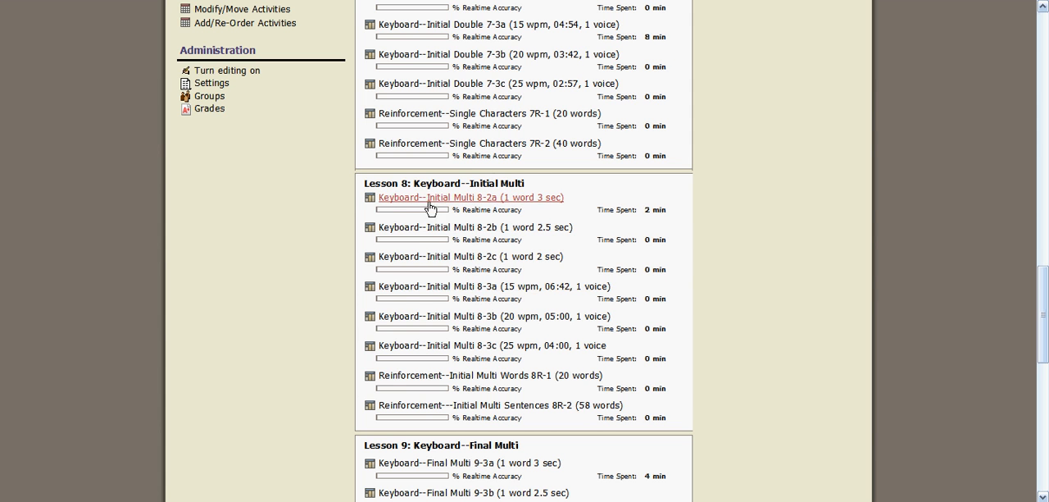
mouse_move(528, 206)
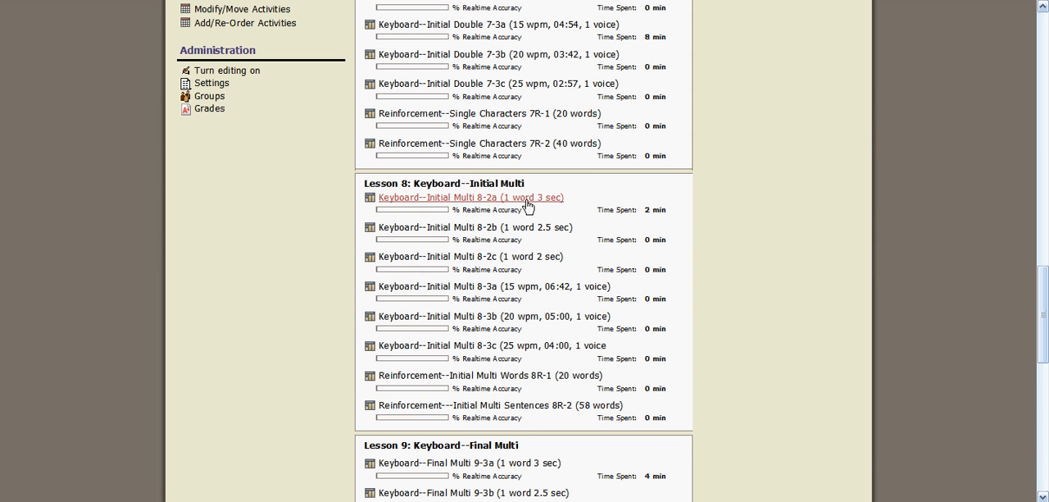
mouse_move(556, 205)
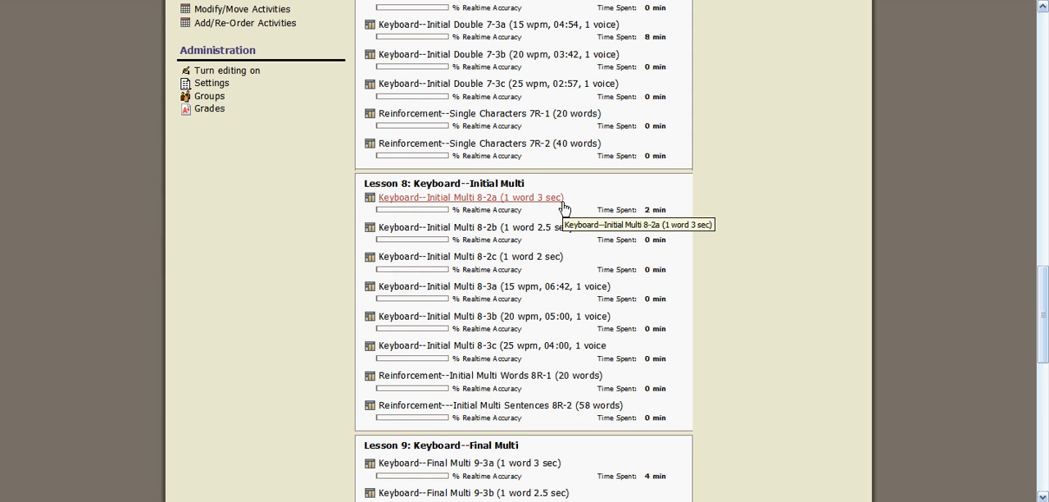
mouse_move(479, 299)
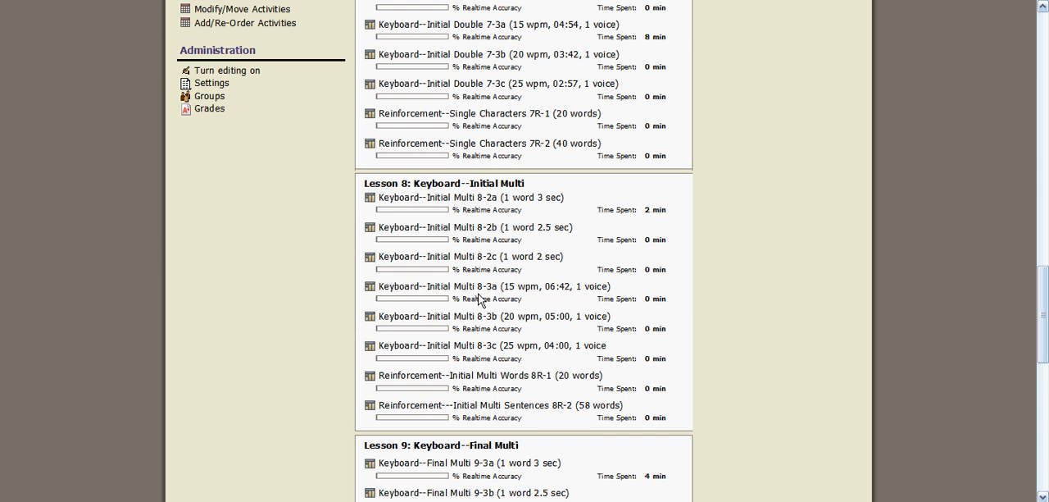
mouse_move(495, 285)
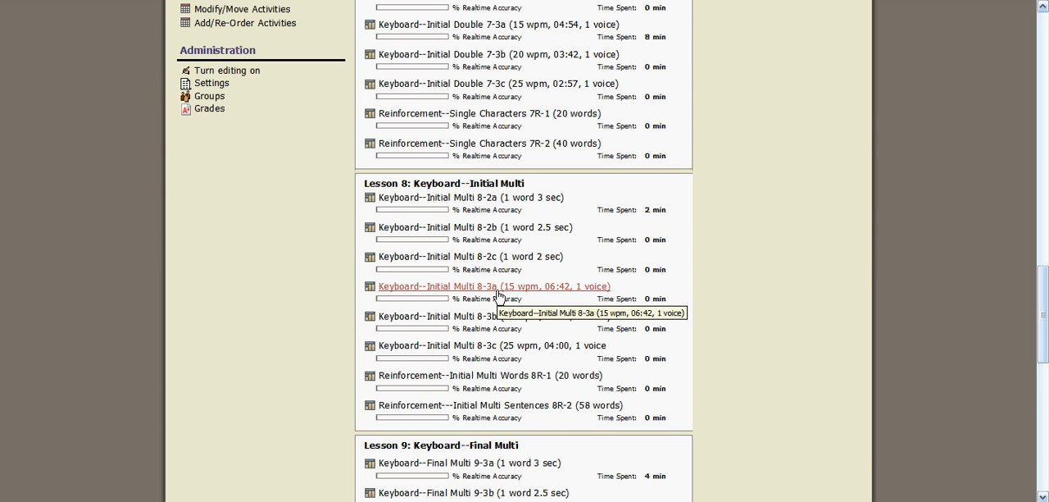
mouse_move(531, 296)
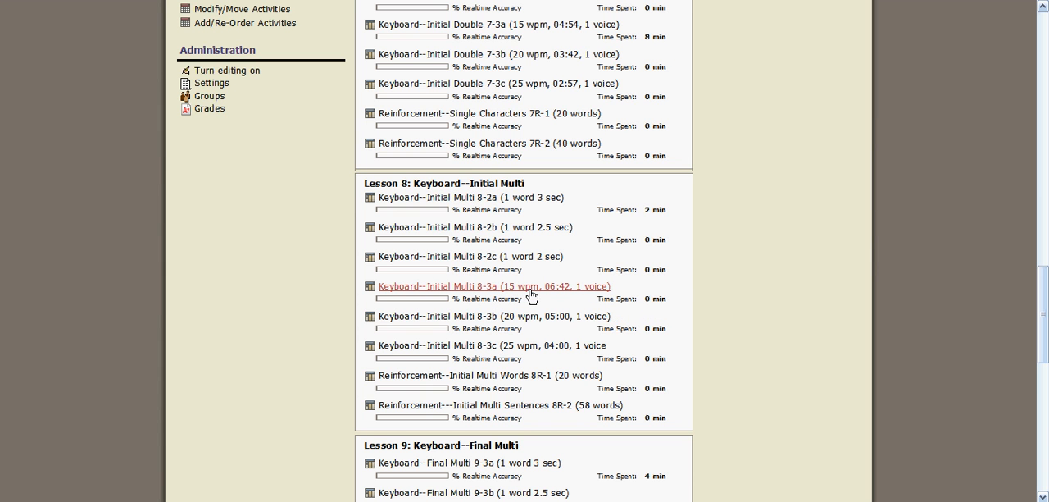
mouse_move(586, 292)
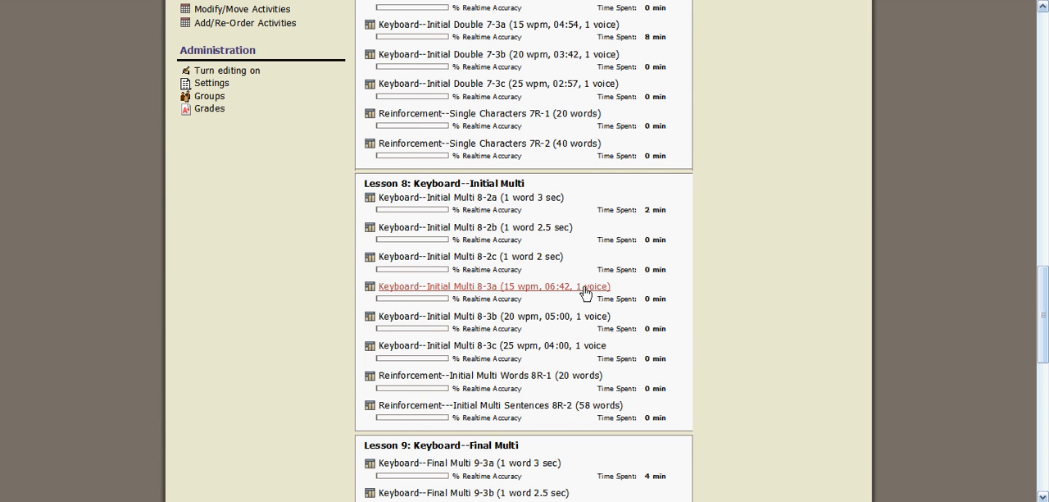
mouse_move(591, 294)
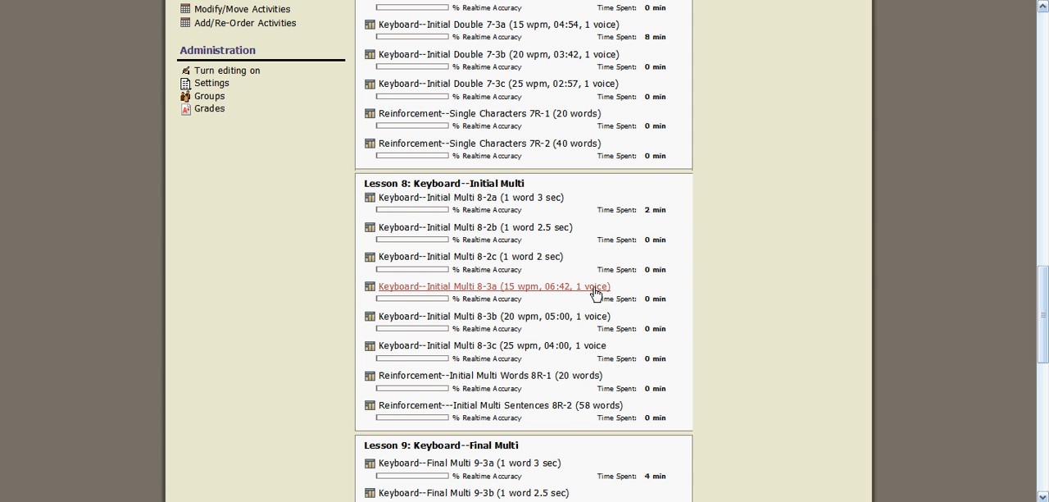
mouse_move(584, 161)
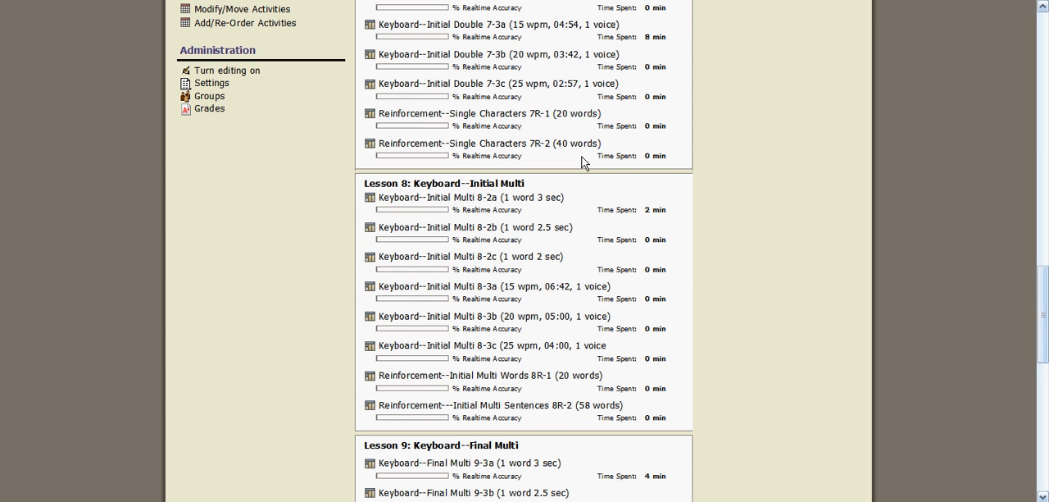
mouse_move(472, 285)
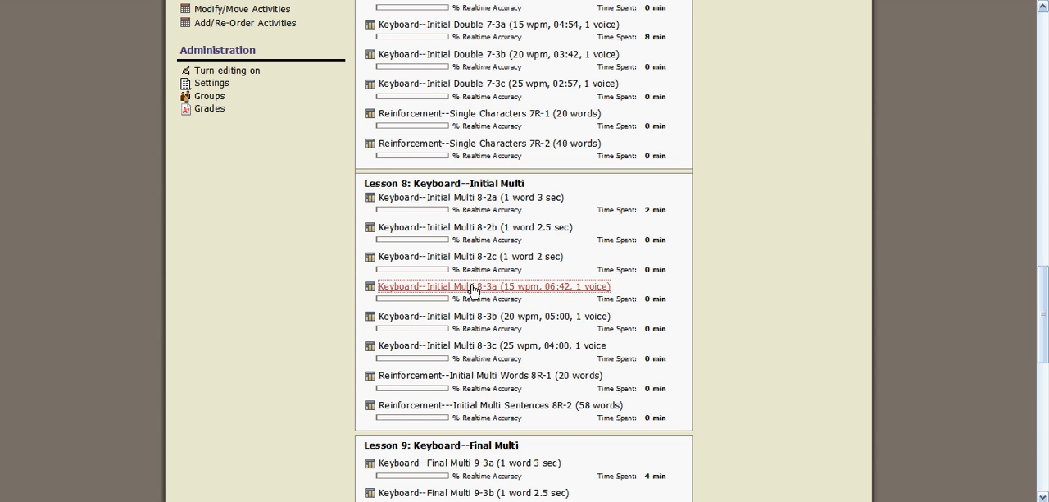
click(491, 285)
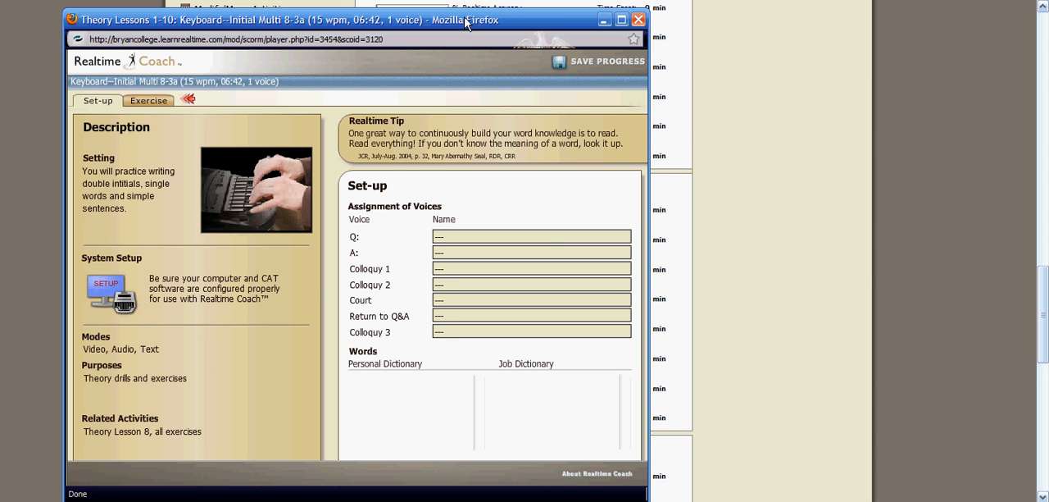
mouse_move(112, 118)
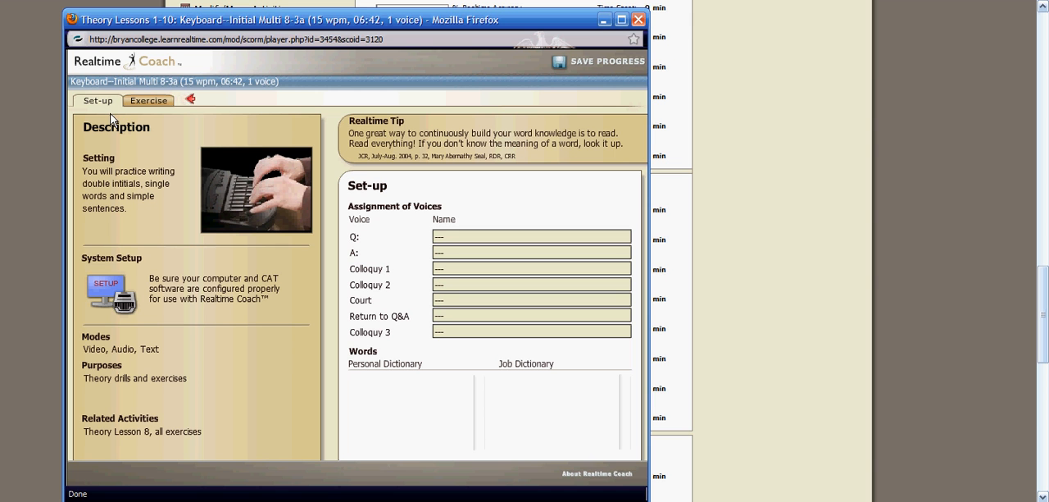
mouse_move(162, 211)
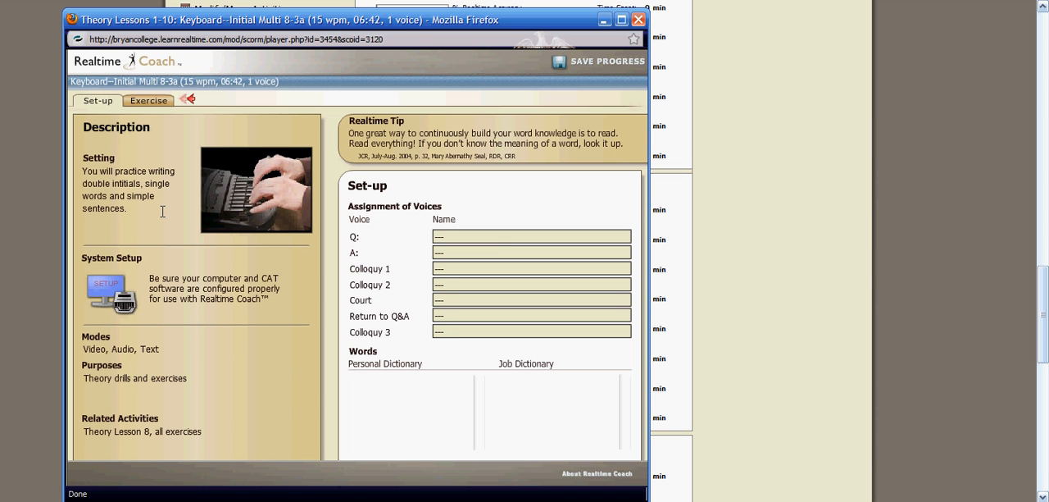
mouse_move(144, 269)
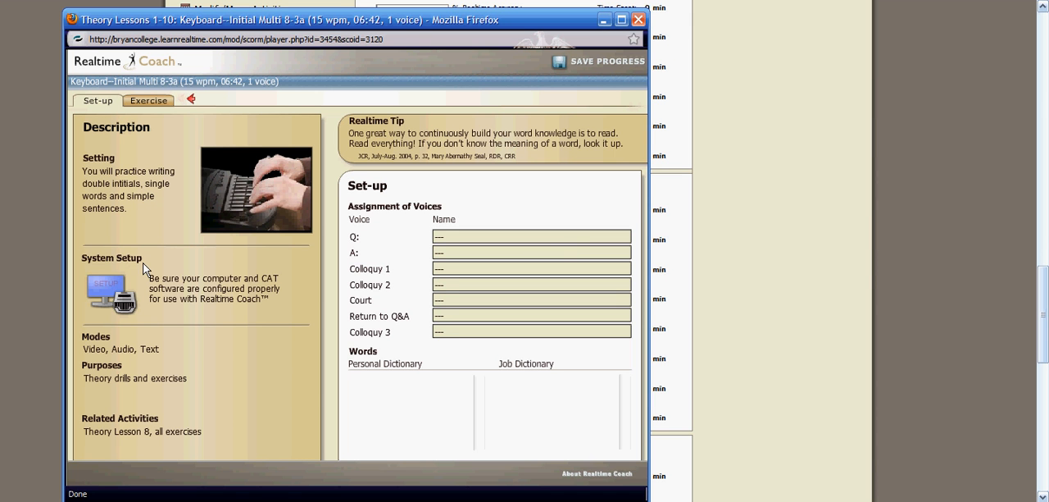
mouse_move(120, 295)
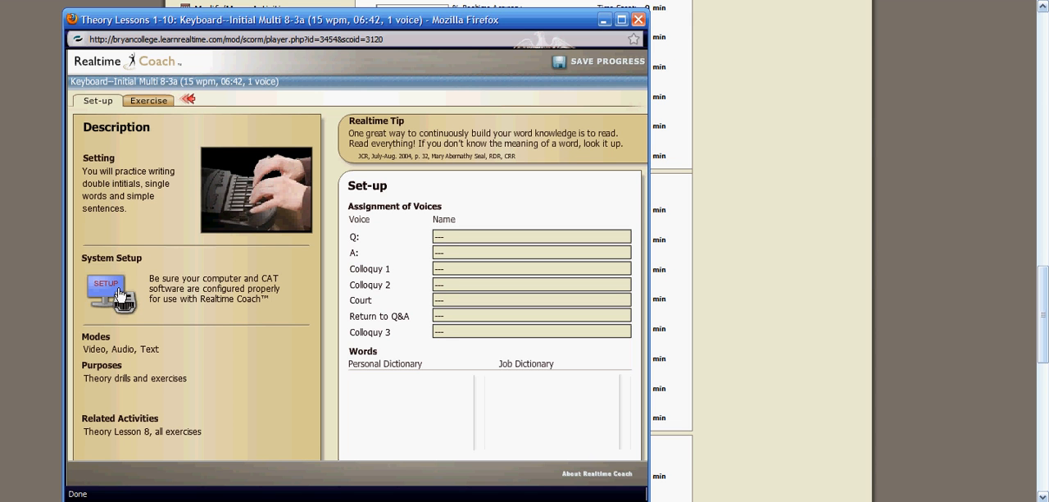
mouse_move(198, 318)
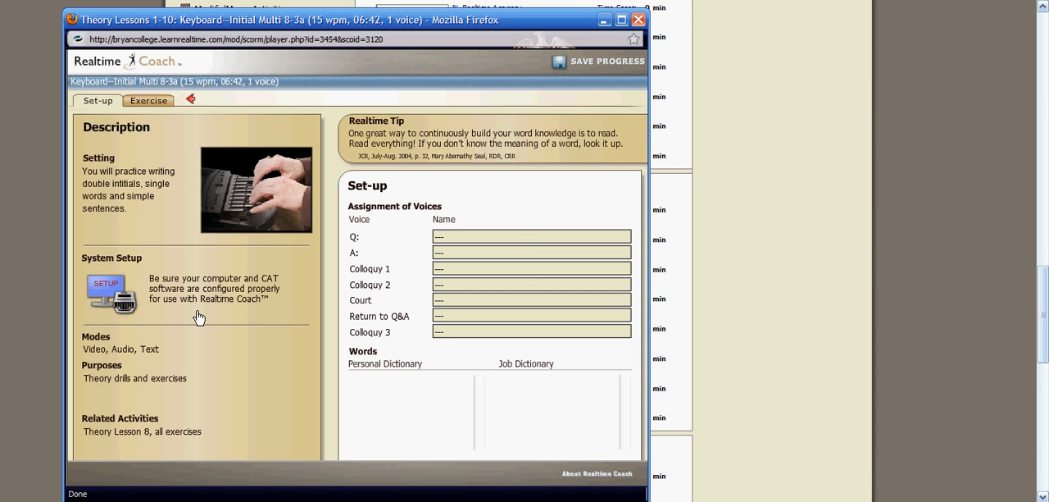
mouse_move(217, 315)
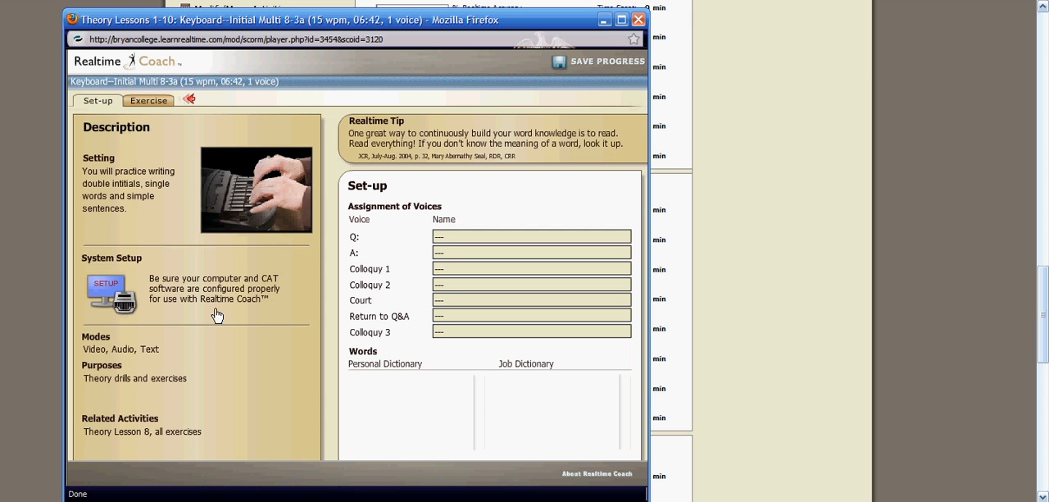
mouse_move(106, 355)
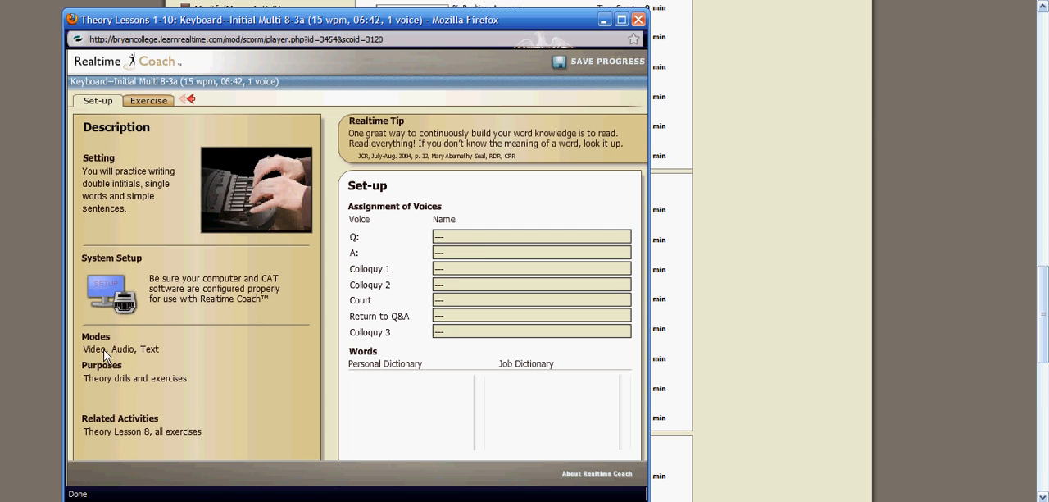
mouse_move(210, 406)
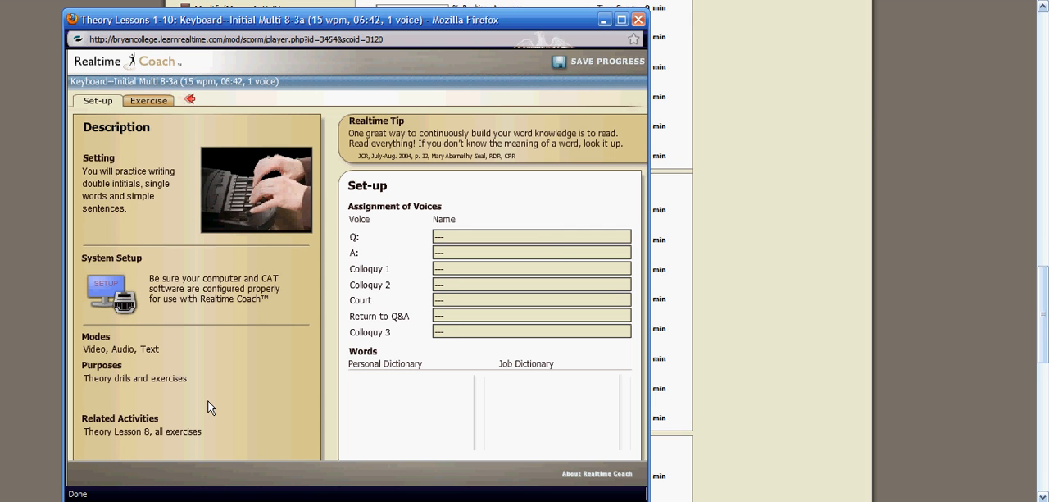
mouse_move(374, 251)
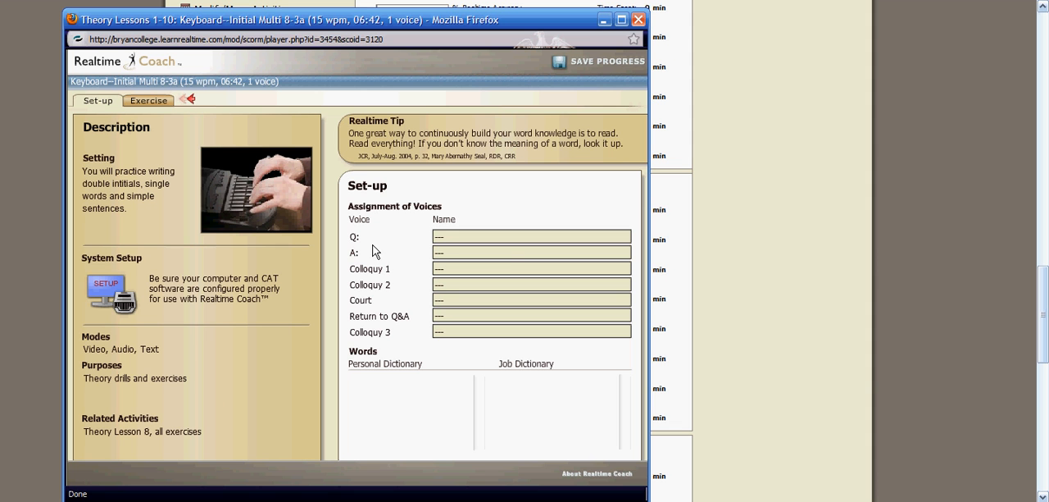
mouse_move(511, 269)
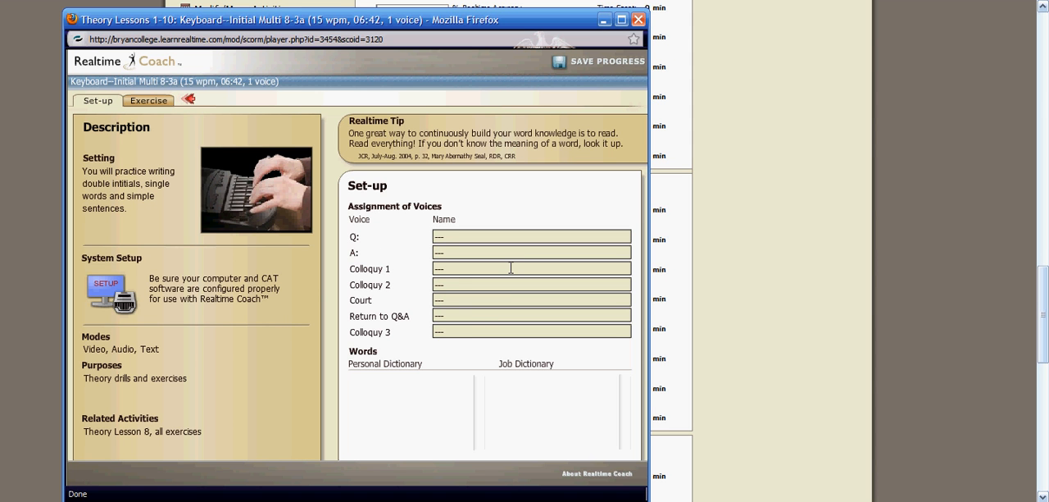
mouse_move(518, 282)
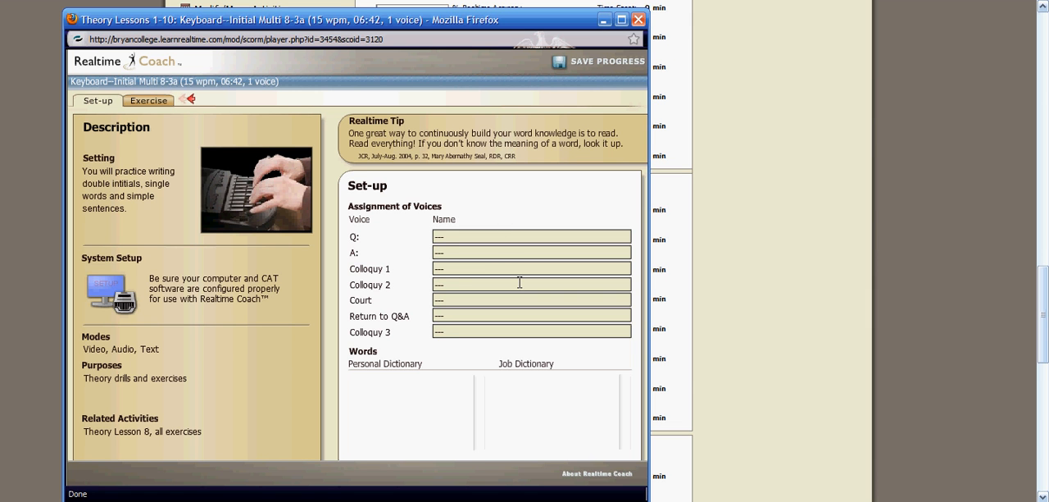
mouse_move(196, 107)
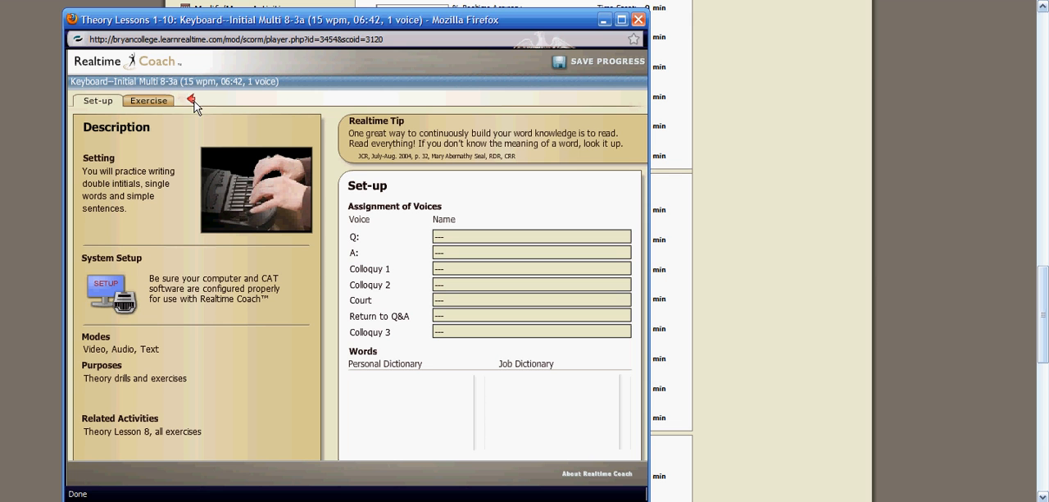
mouse_move(158, 105)
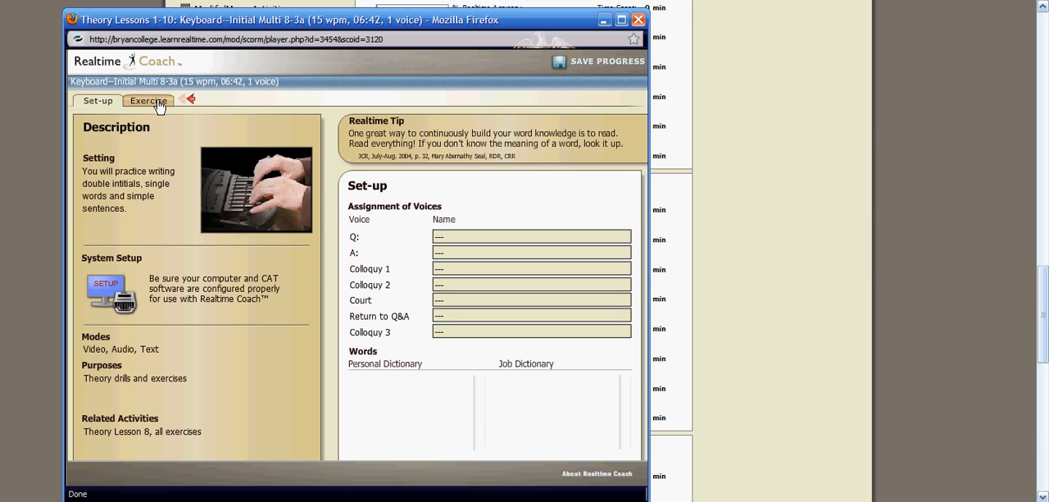
- Switch the 8-3a drill to its Exercise page with the player and practice settings
click(147, 100)
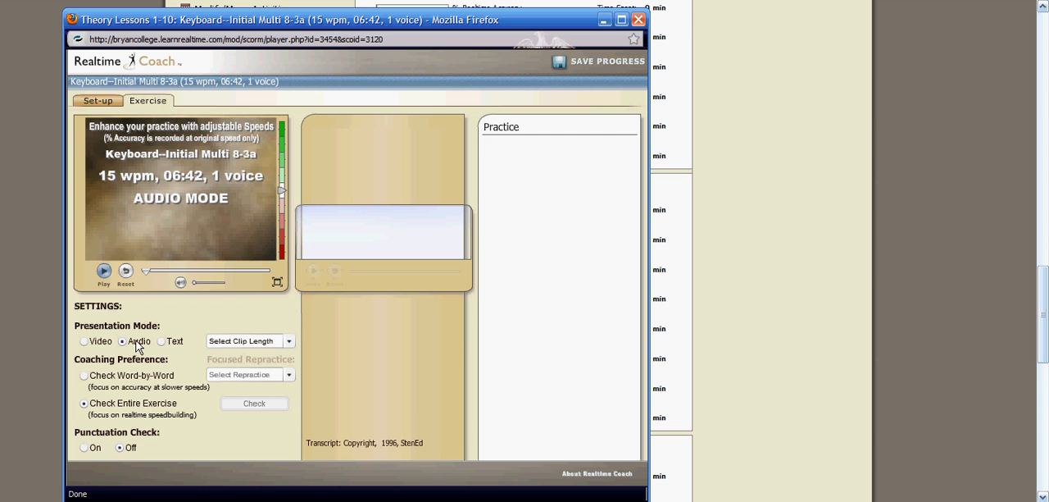
mouse_move(102, 315)
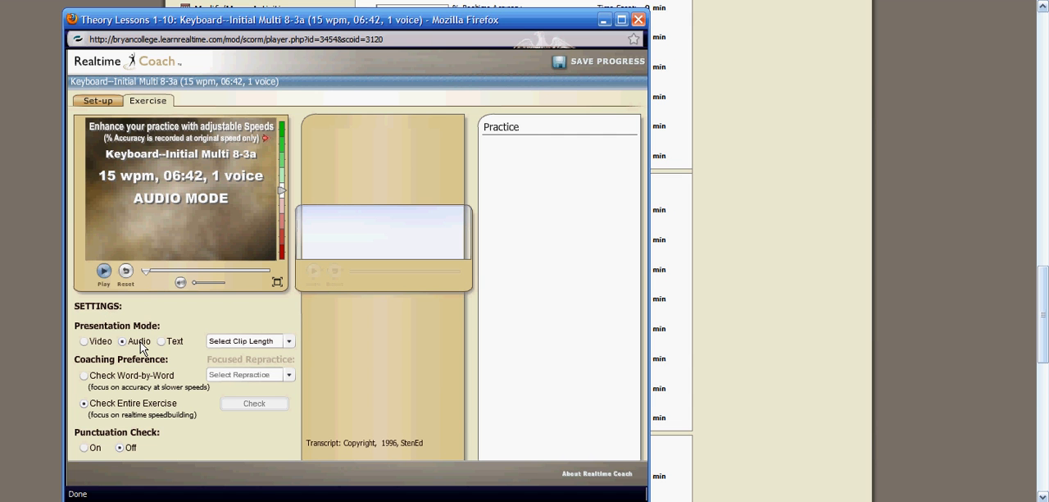
mouse_move(279, 348)
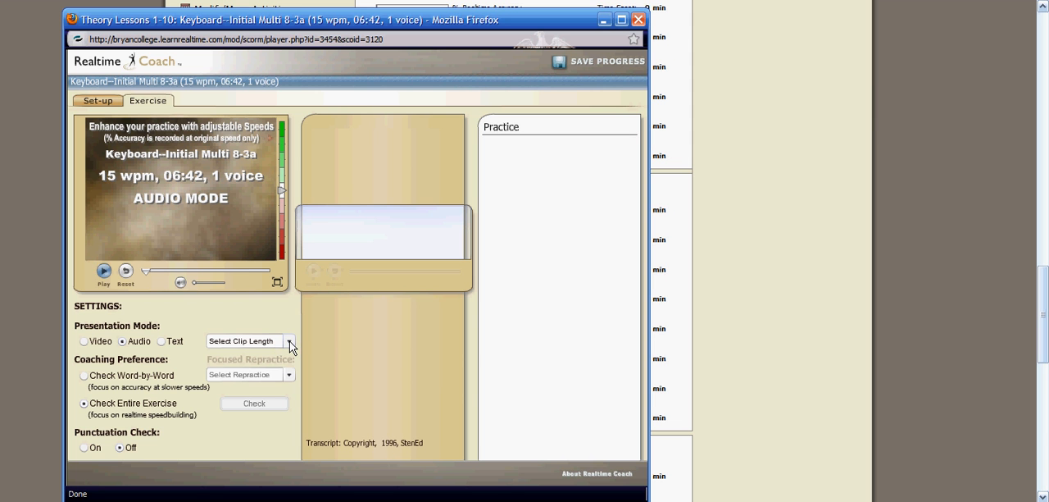
click(289, 341)
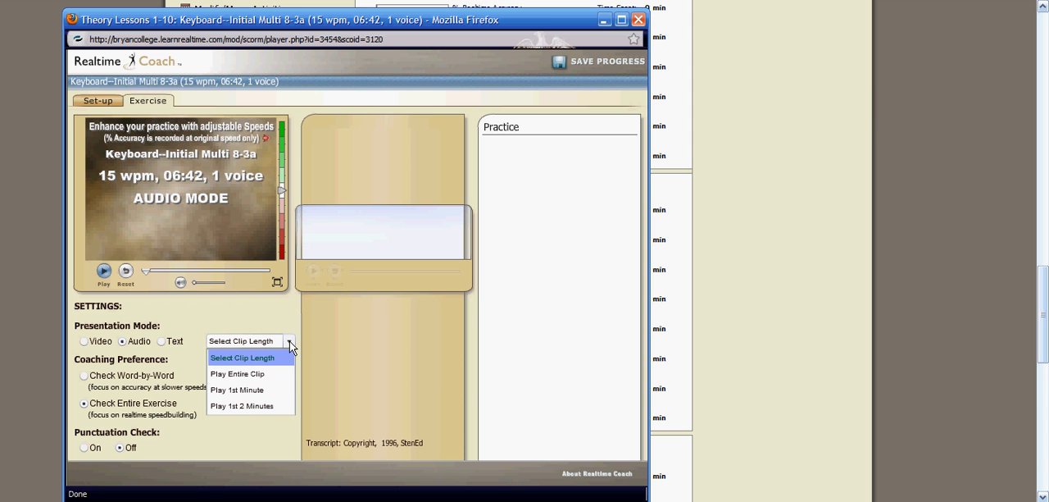
mouse_move(238, 390)
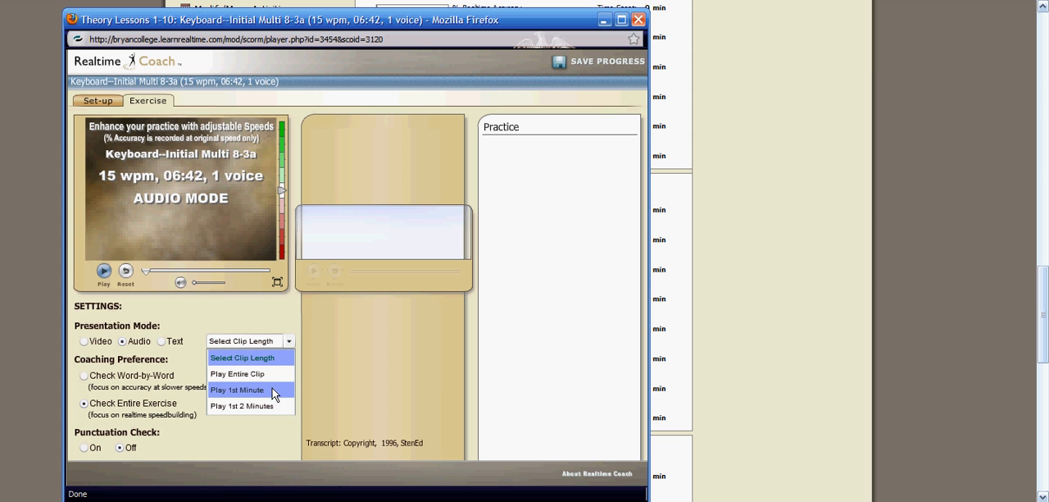
mouse_move(275, 407)
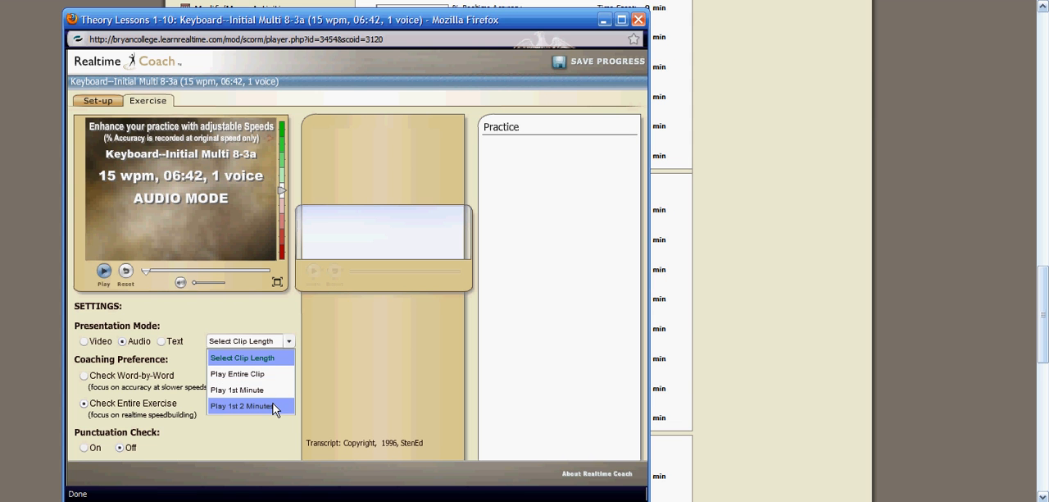
mouse_move(275, 383)
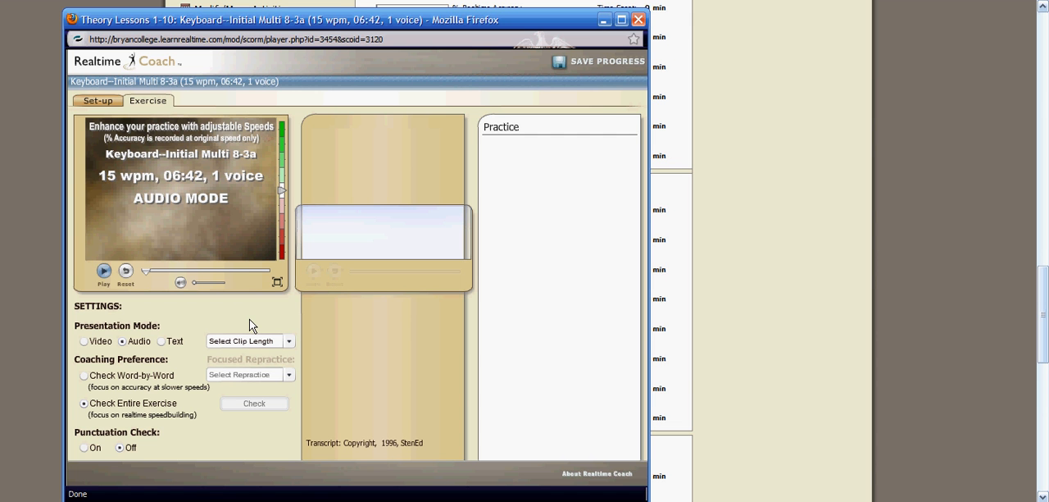
mouse_move(220, 350)
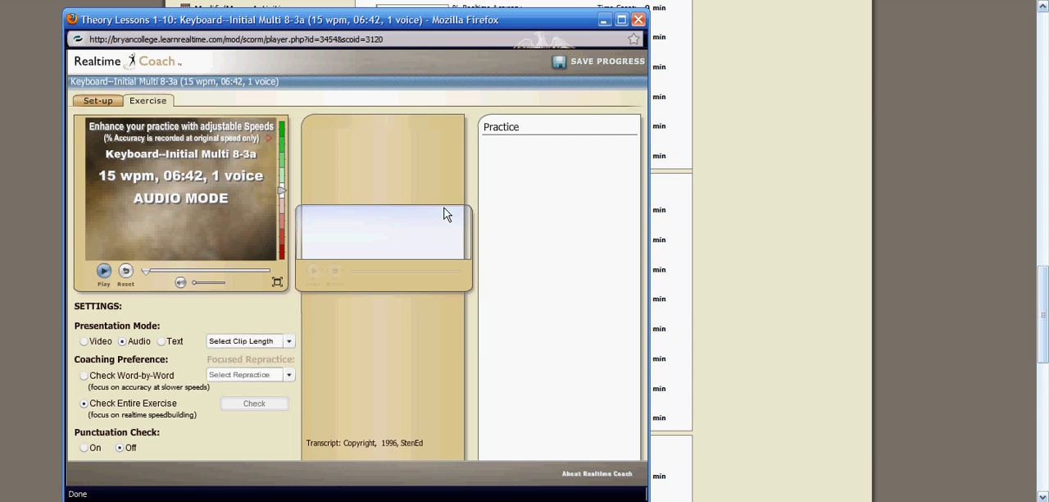
mouse_move(508, 136)
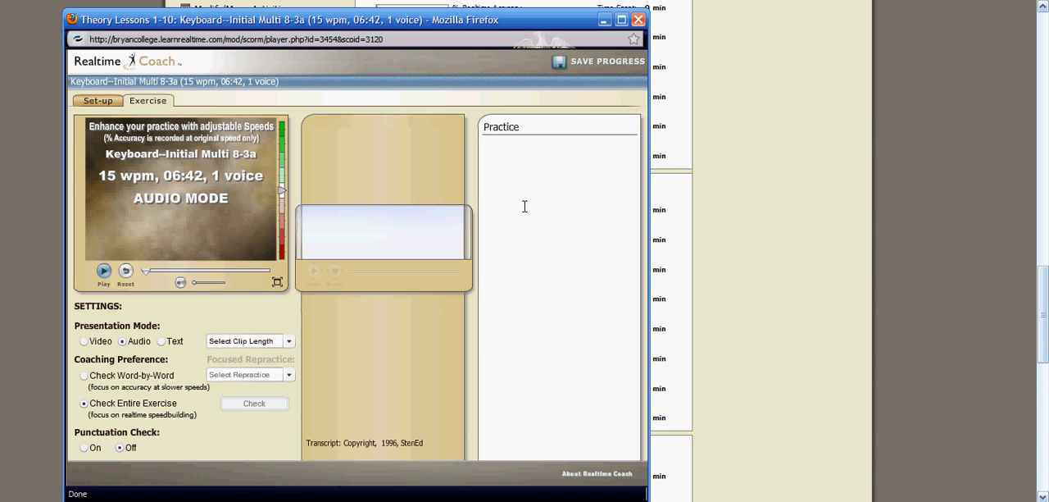
mouse_move(528, 267)
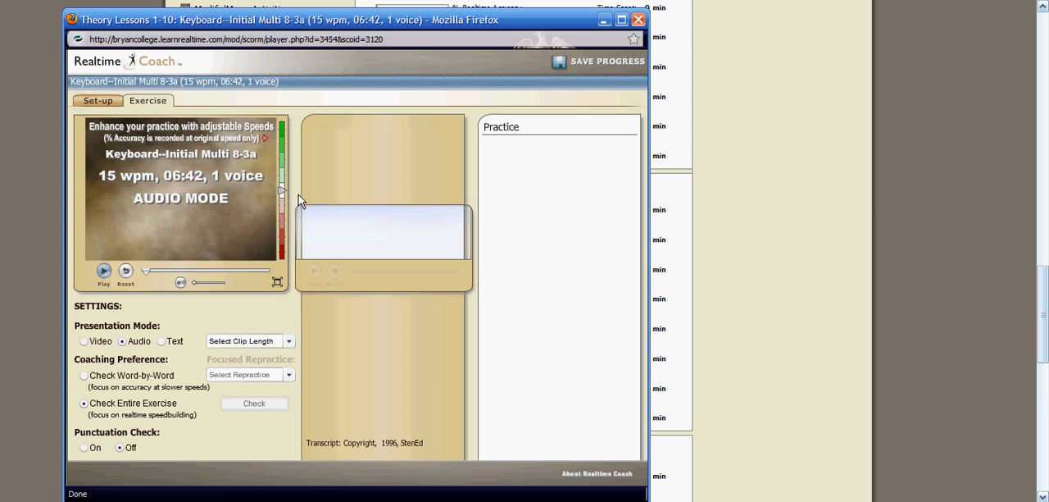
mouse_move(285, 197)
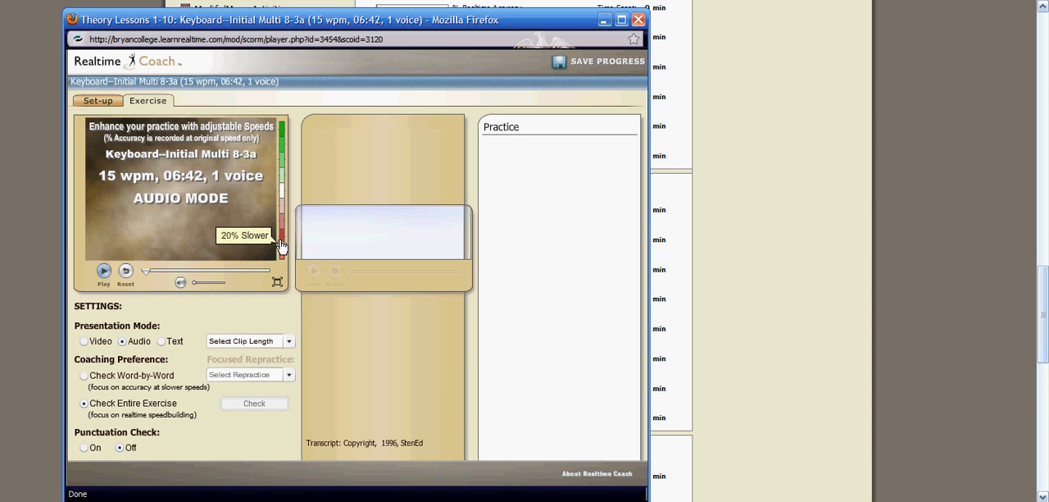
click(282, 242)
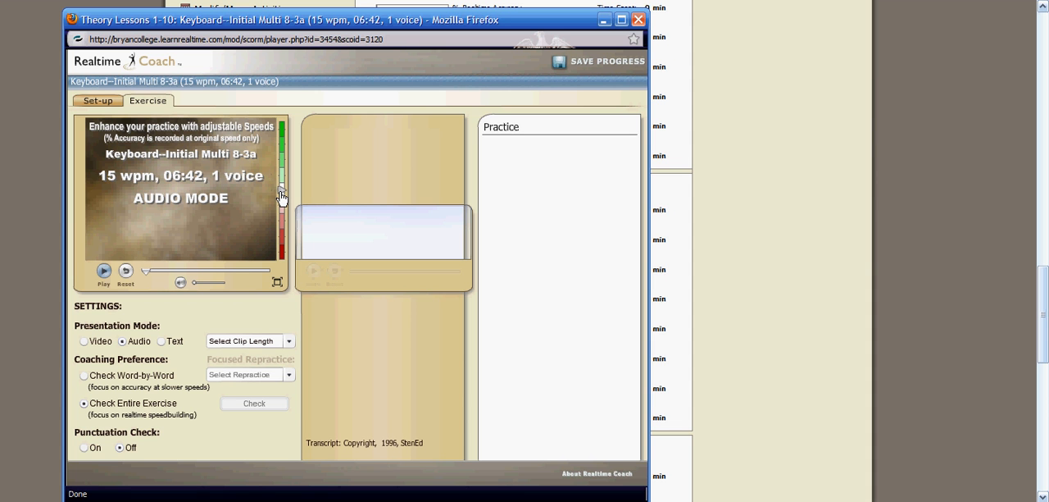
mouse_move(151, 150)
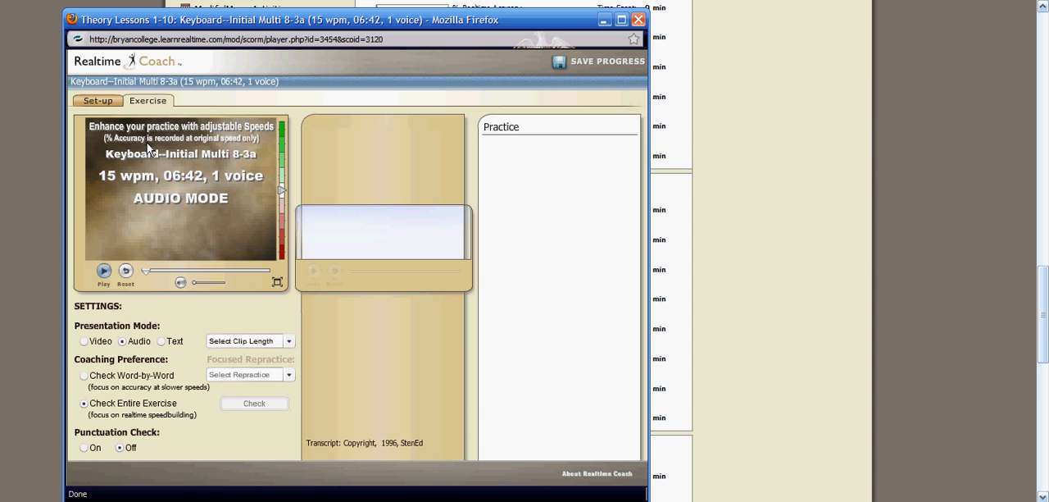
mouse_move(249, 149)
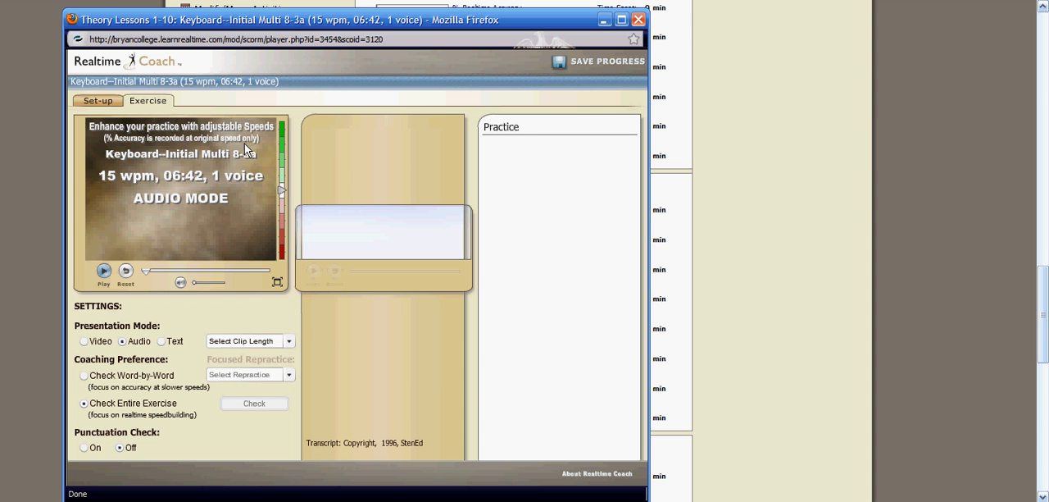
mouse_move(538, 354)
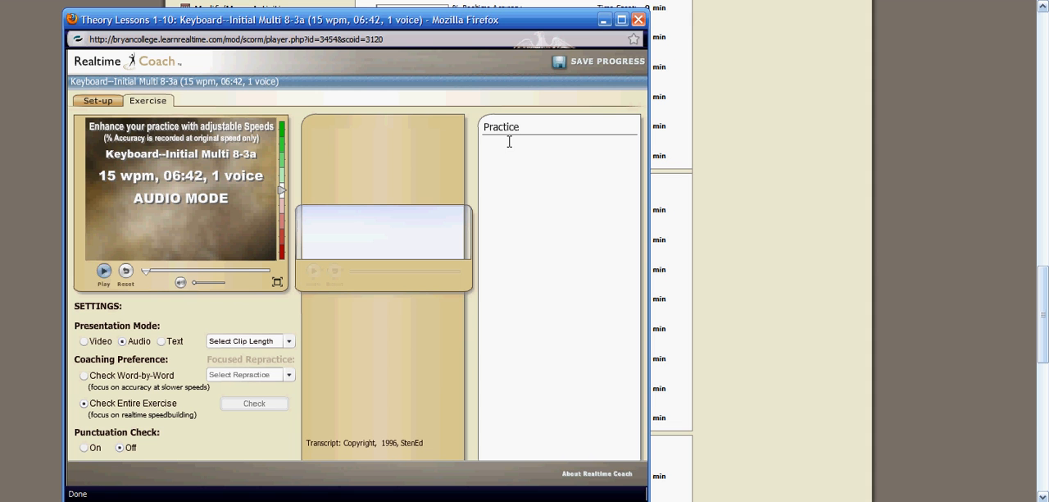
mouse_move(515, 141)
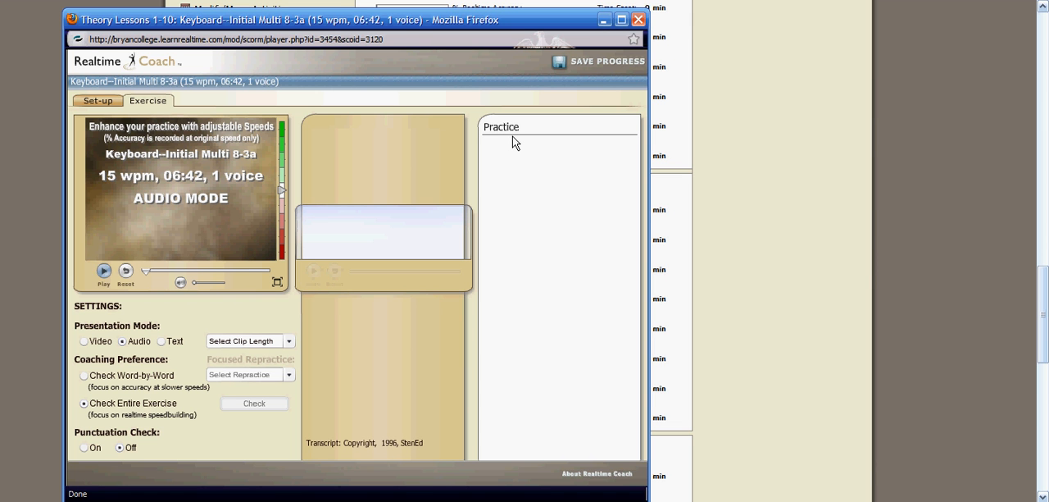
mouse_move(387, 278)
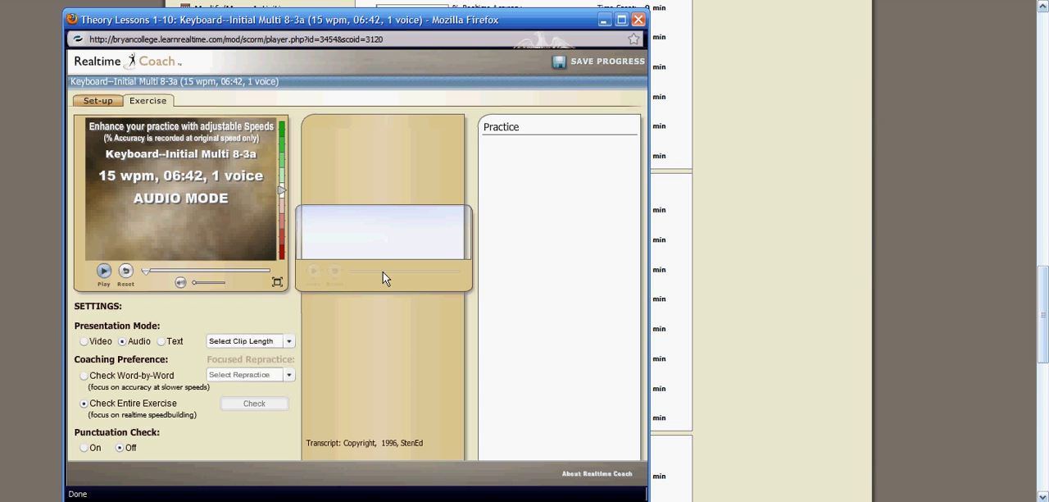
mouse_move(100, 413)
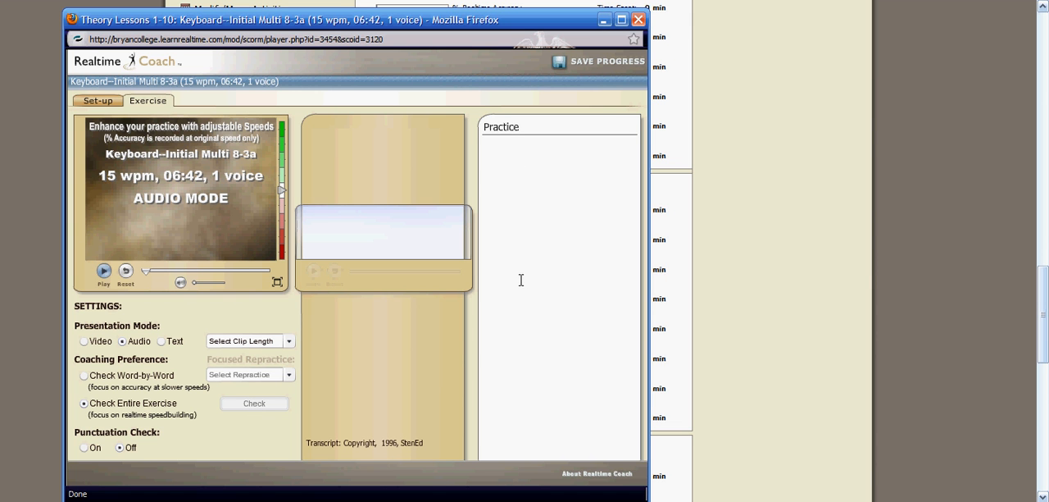
mouse_move(543, 187)
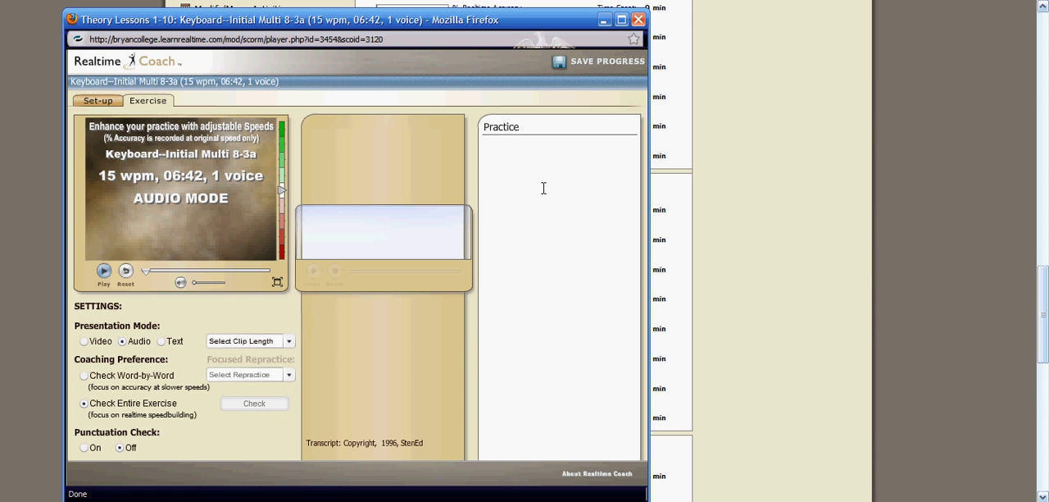
mouse_move(551, 164)
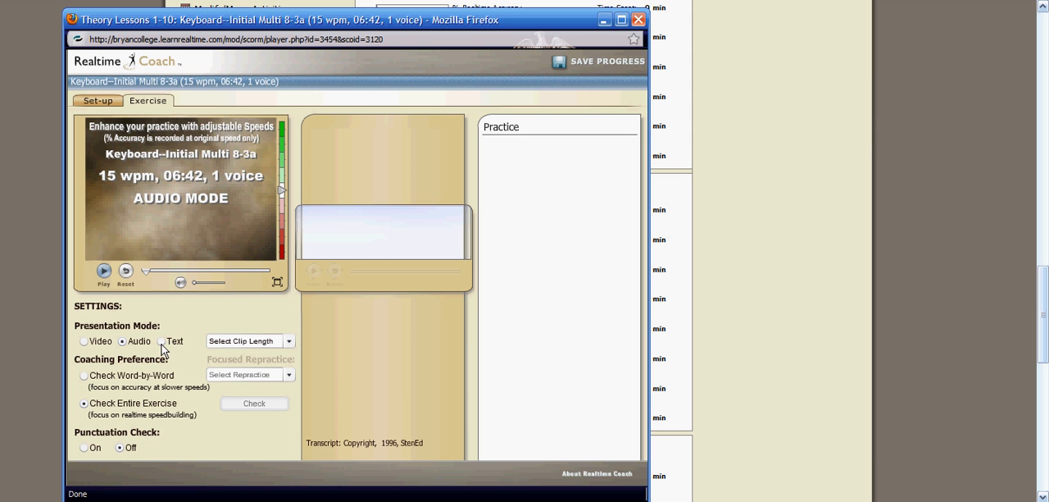
- Set Exercise 8-3a to Text presentation and, after trying -4 Slower, settle on Medium speed
click(161, 341)
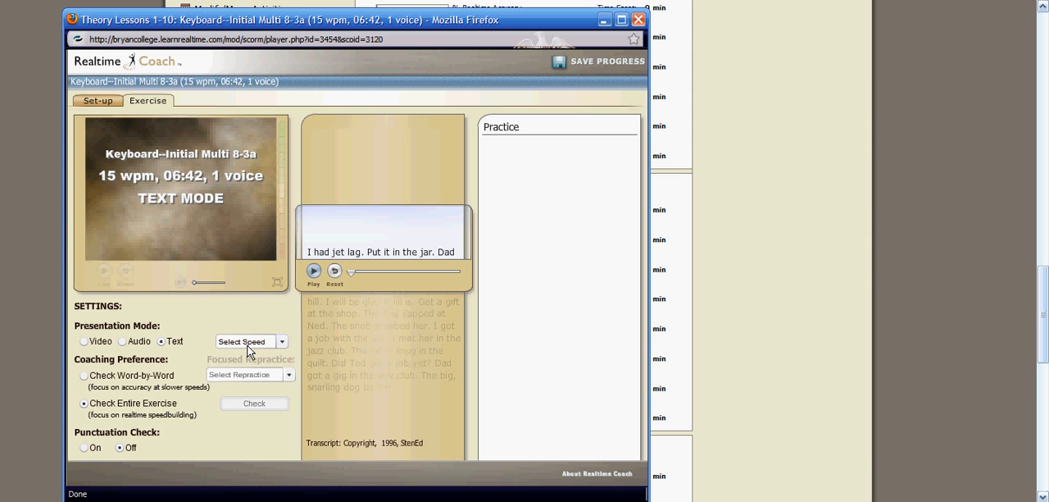
click(282, 341)
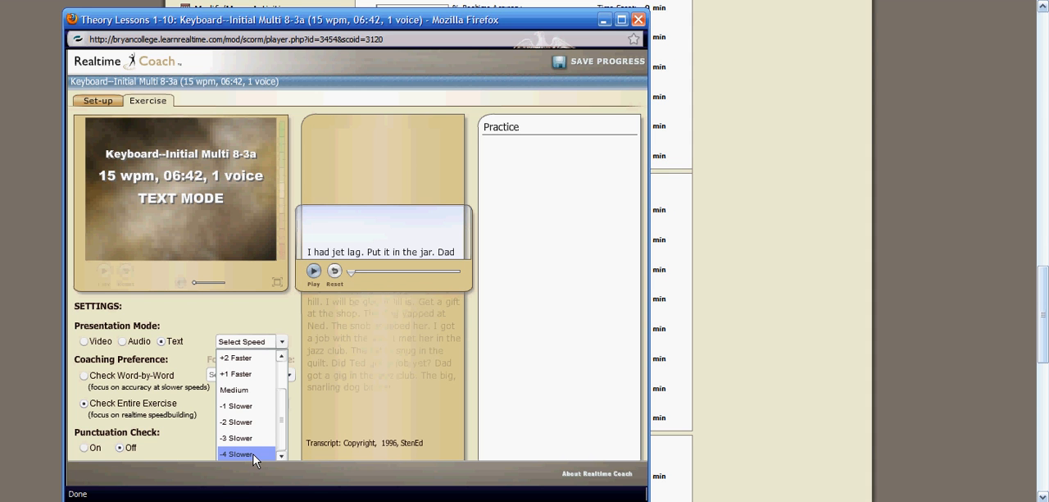
click(238, 452)
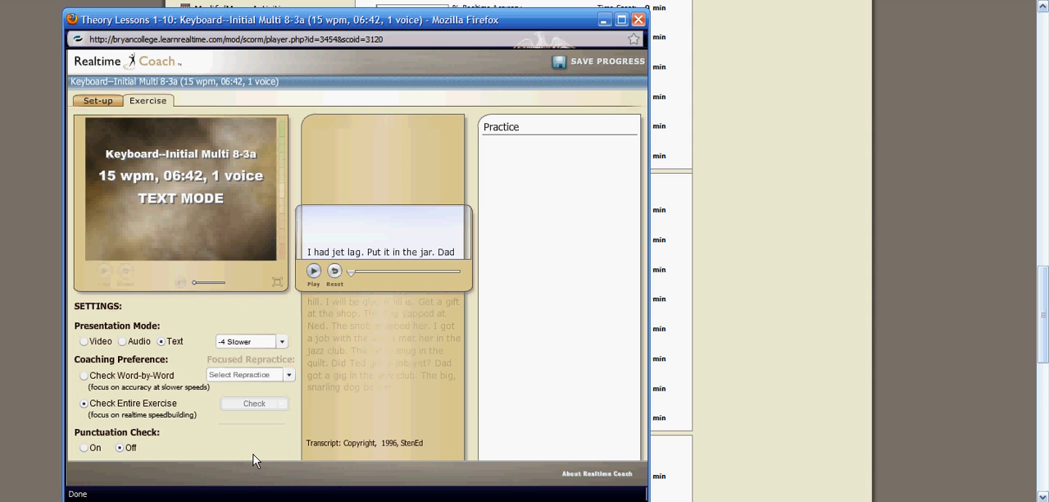
click(284, 341)
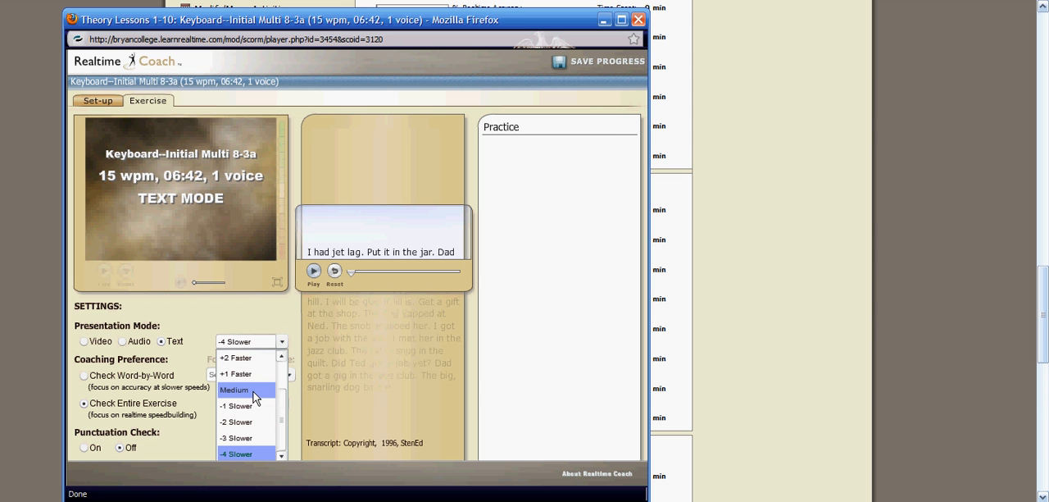
click(236, 390)
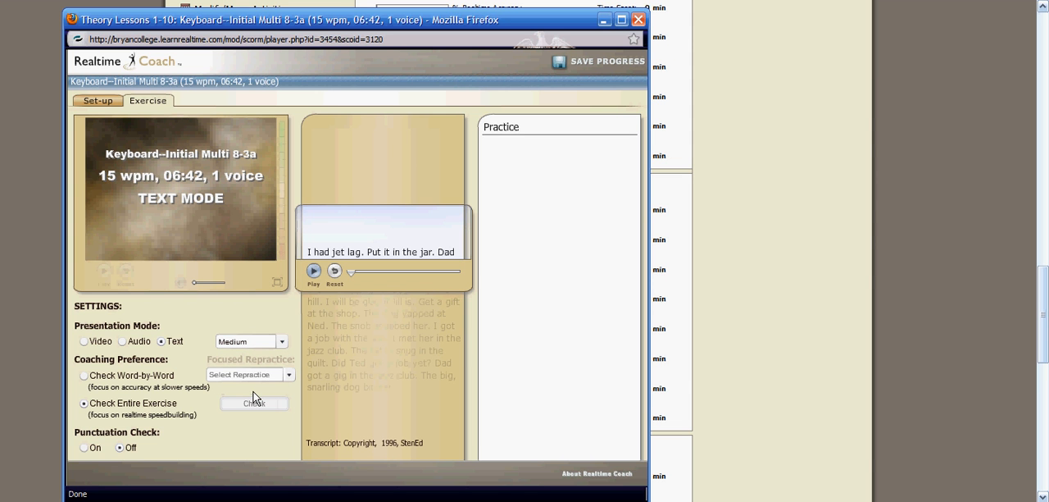
mouse_move(287, 325)
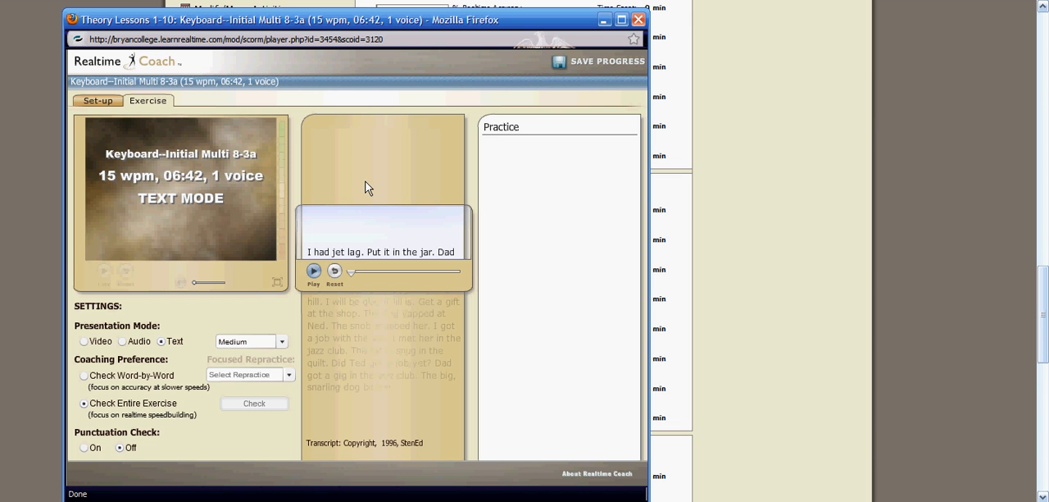
mouse_move(403, 282)
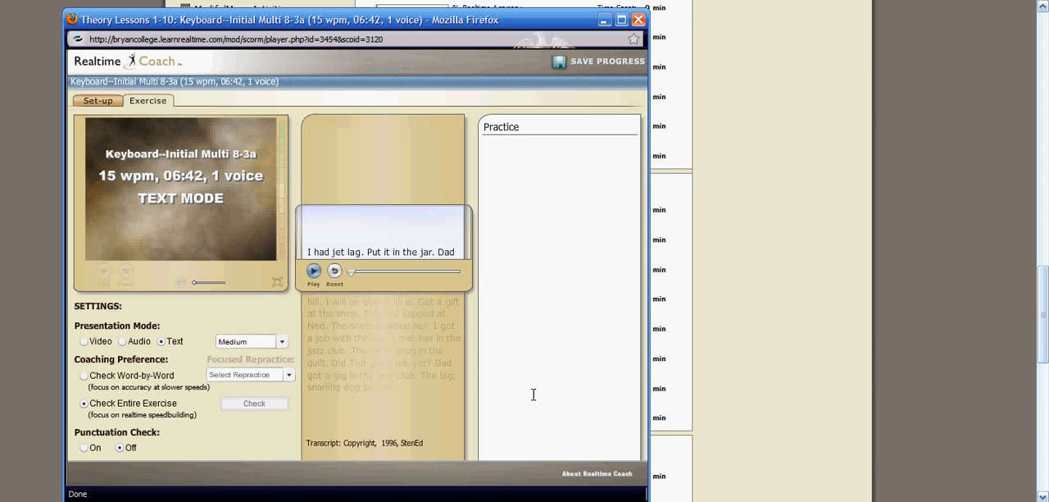
mouse_move(479, 319)
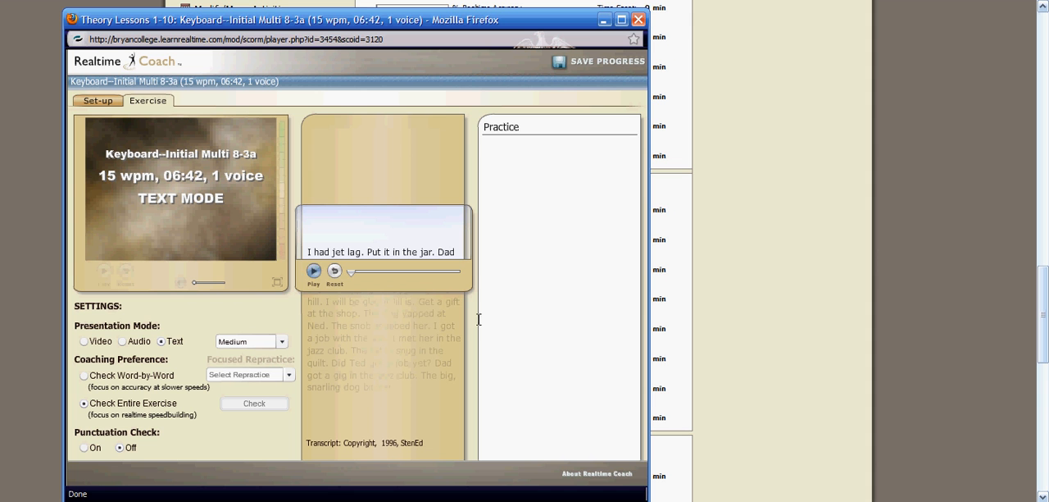
mouse_move(429, 312)
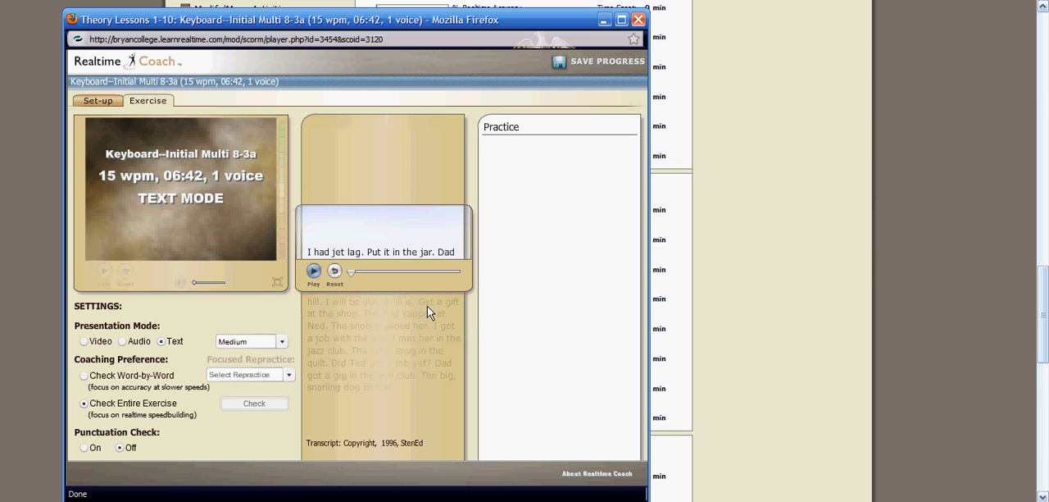
mouse_move(295, 351)
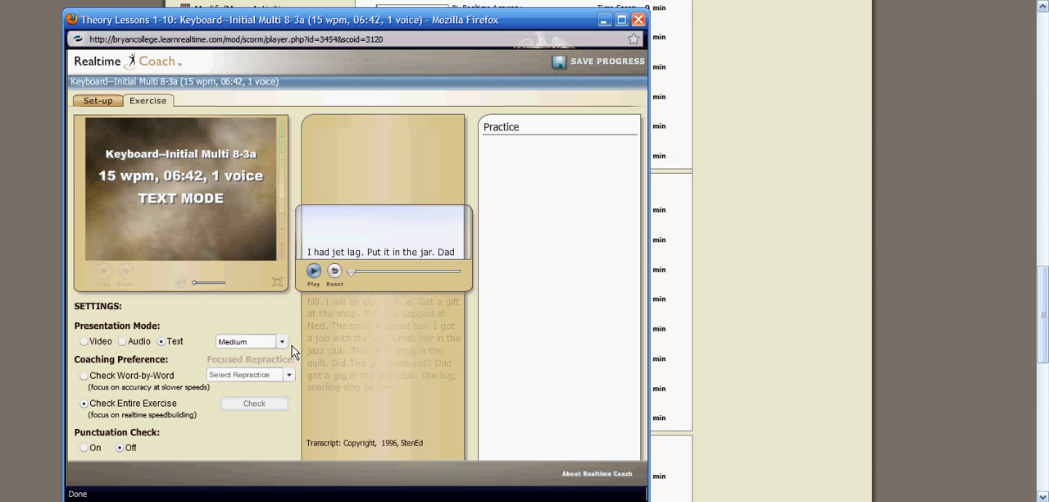
mouse_move(168, 413)
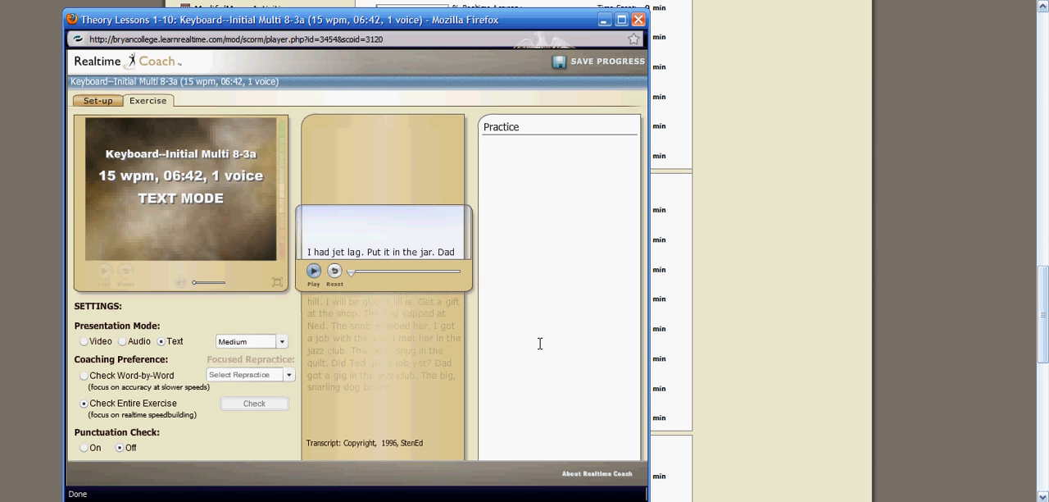
mouse_move(544, 203)
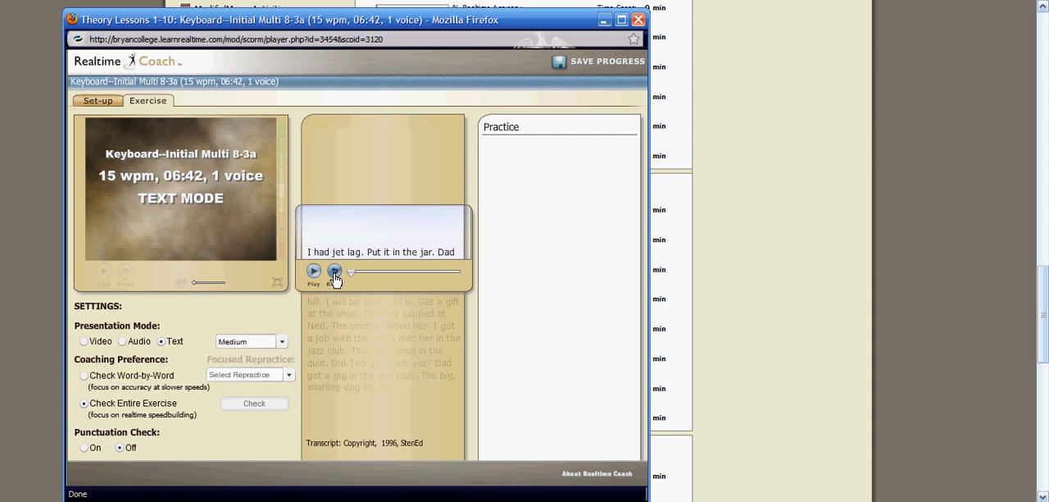
- Reset the text player, reselect Medium speed, and play the exercise from the start
click(334, 273)
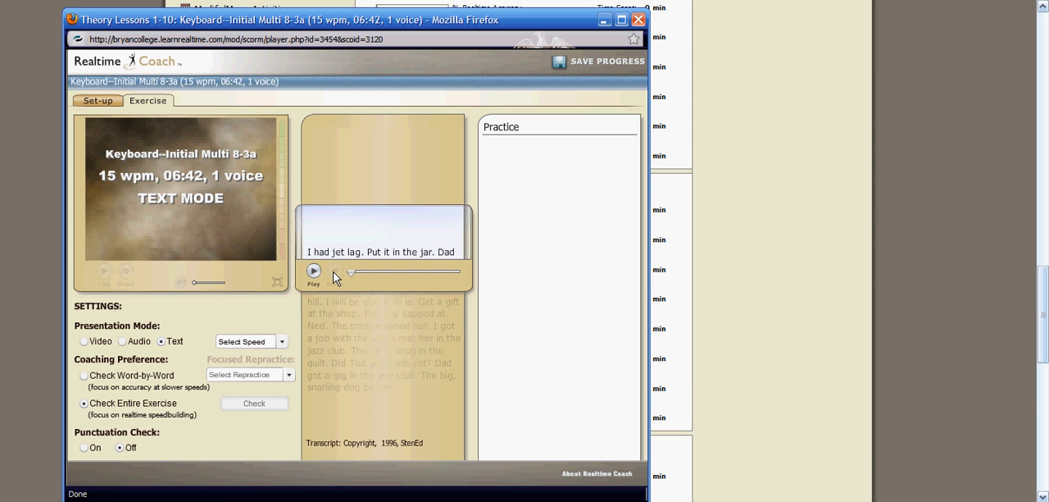
mouse_move(259, 359)
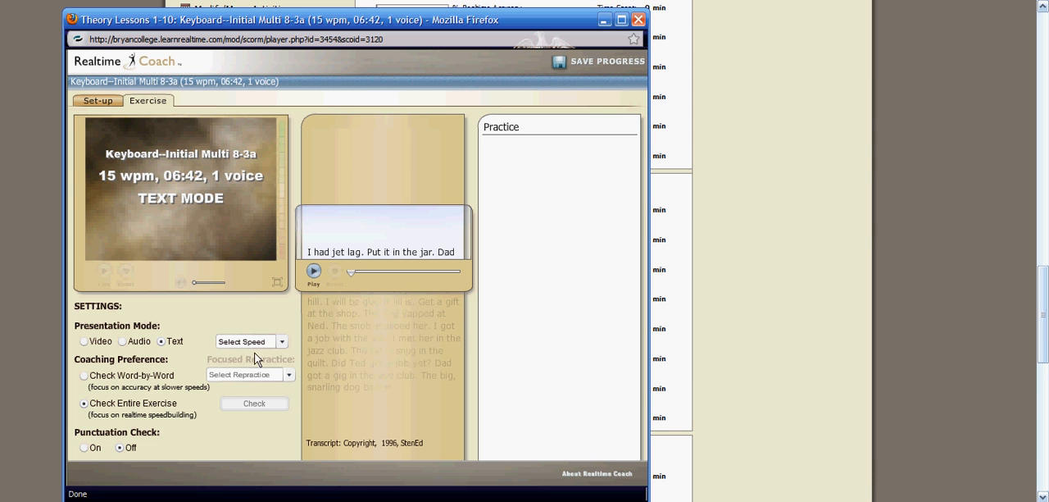
click(249, 341)
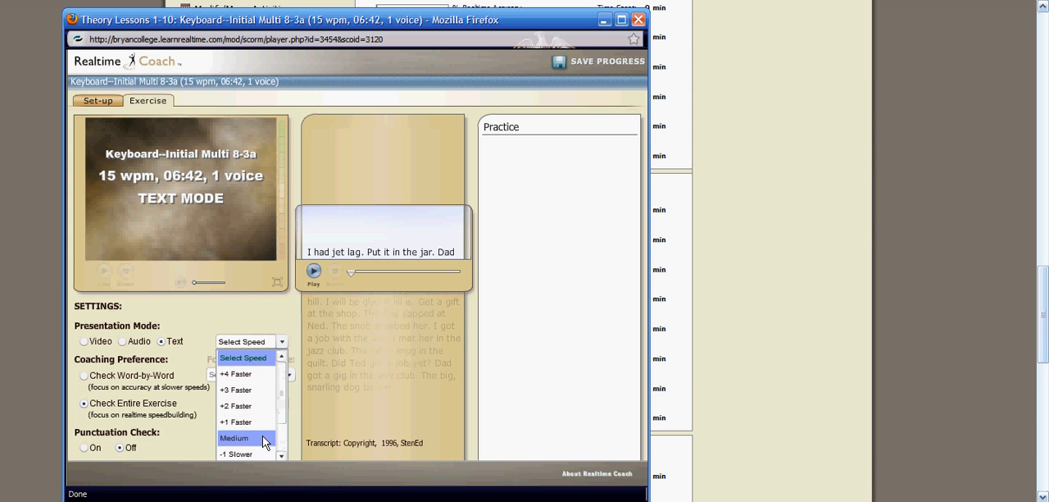
click(232, 437)
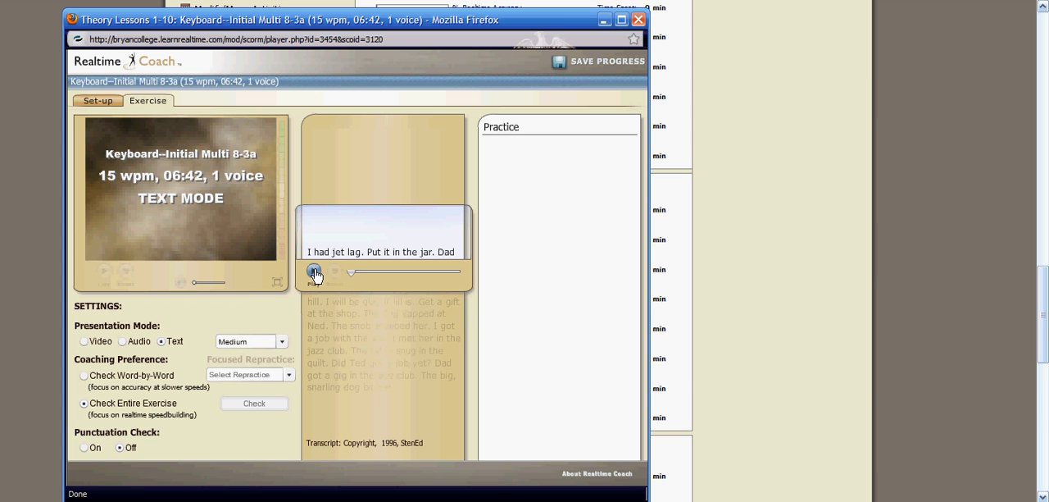
click(315, 272)
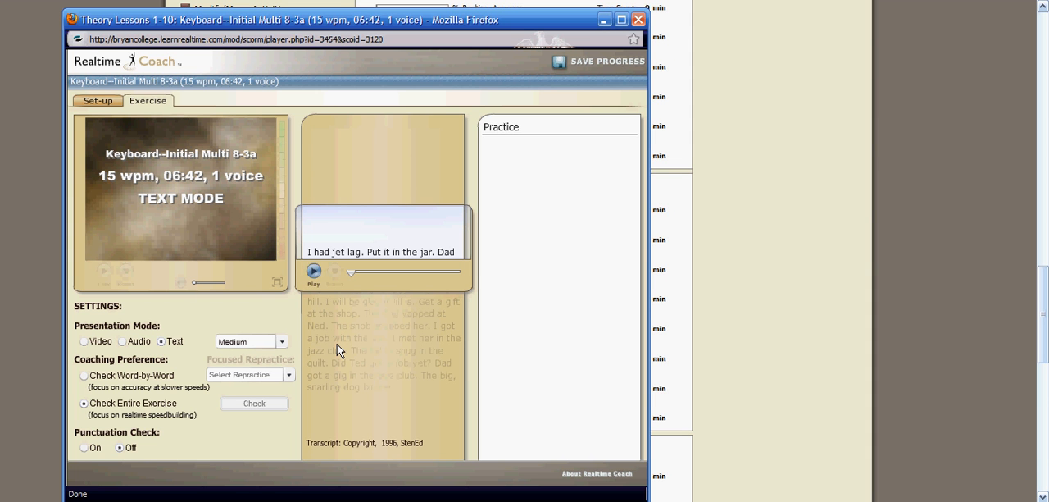
mouse_move(261, 310)
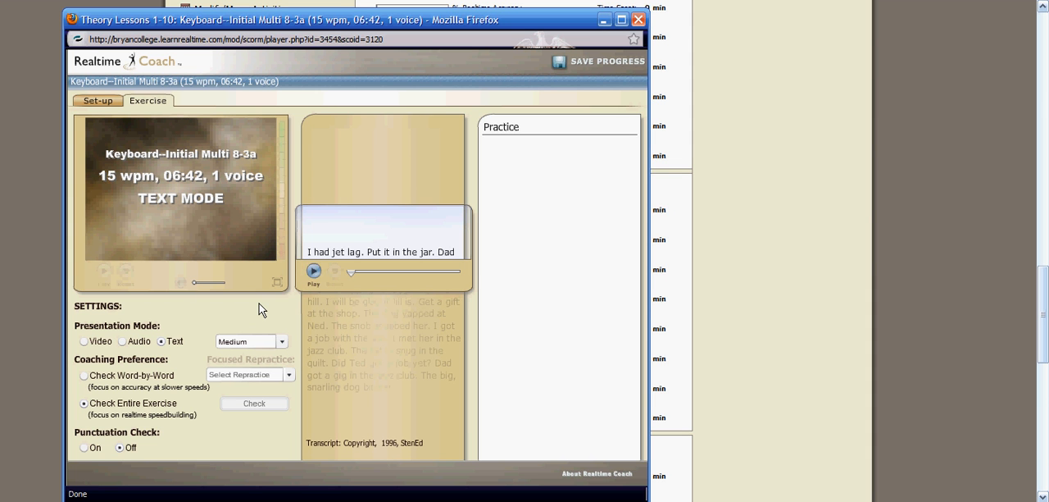